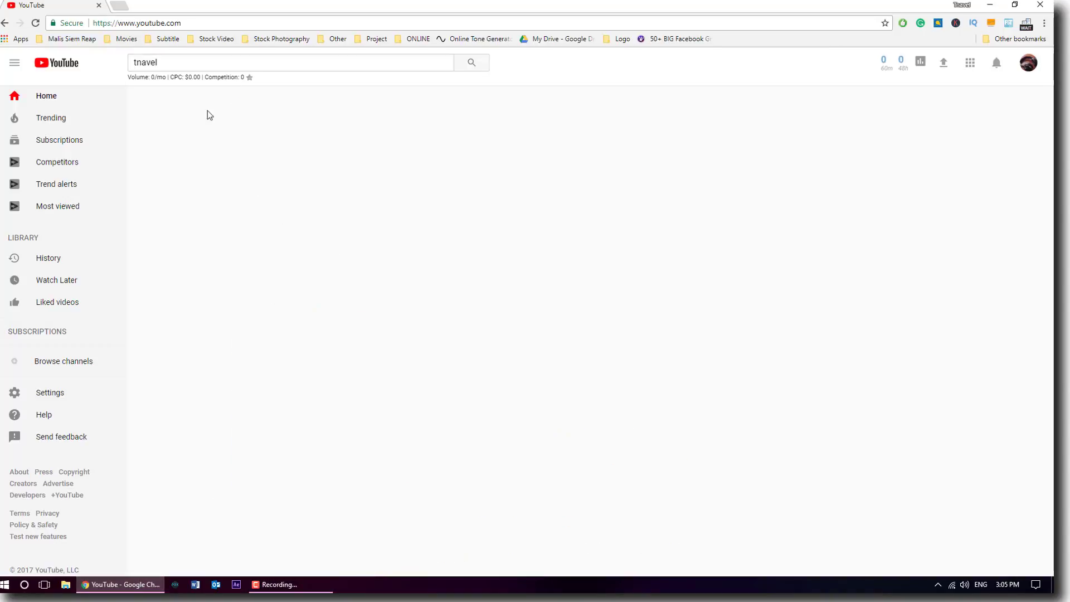
Step: Search YouTube for 'tnavel' and open the Tnavel channel page
double_click(145, 62)
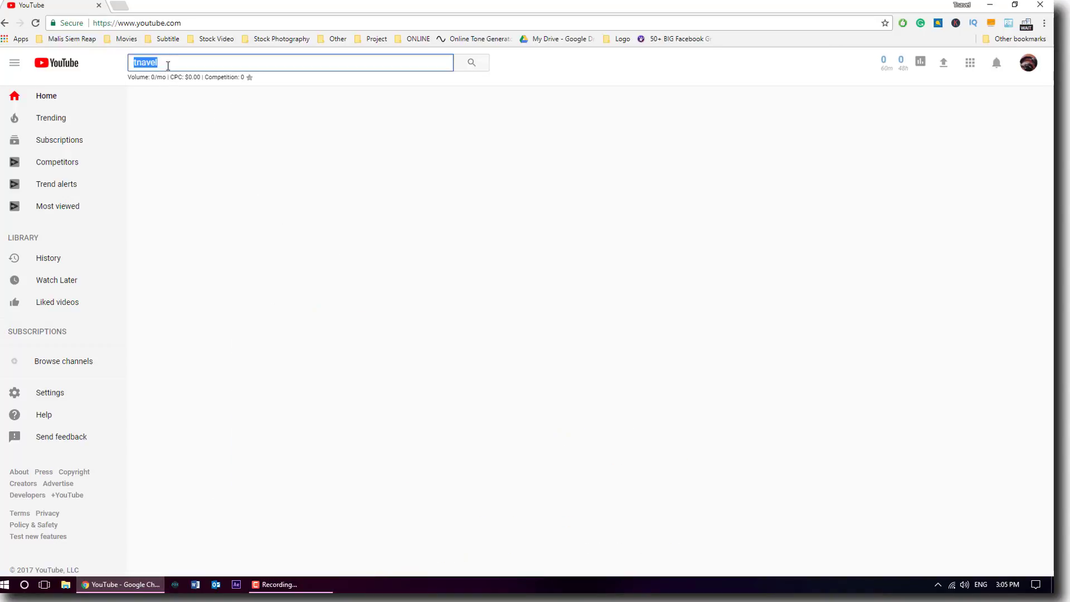
type("tnvel")
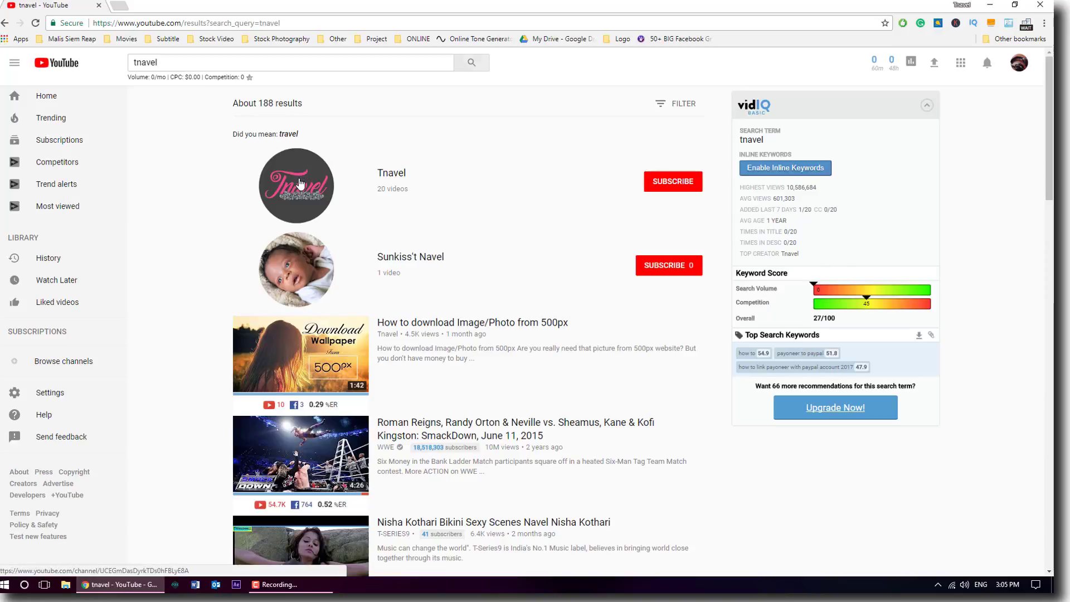
left_click(296, 185)
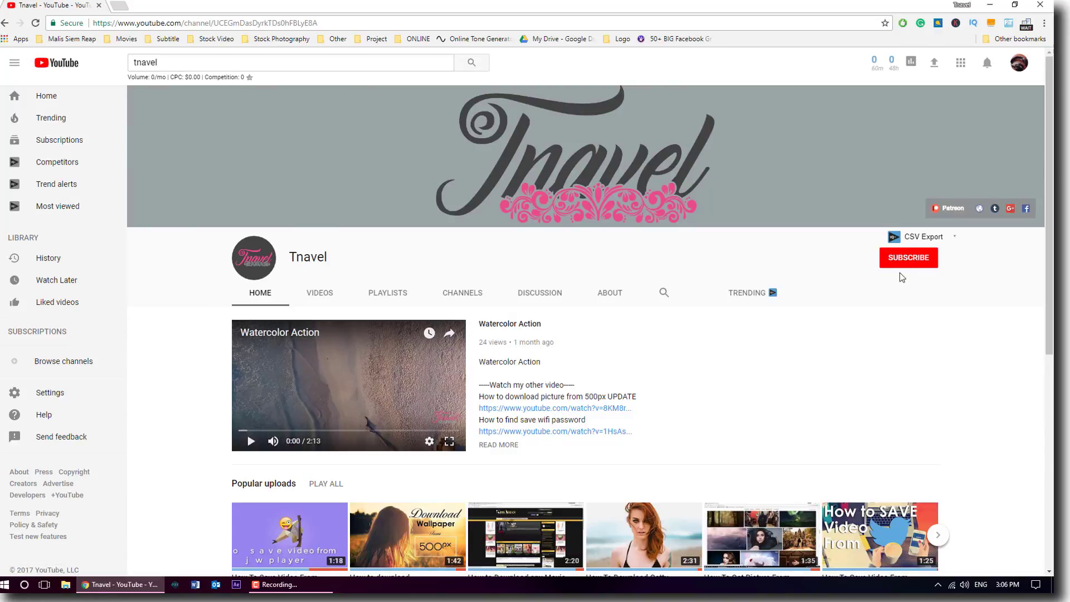
left_click(907, 257)
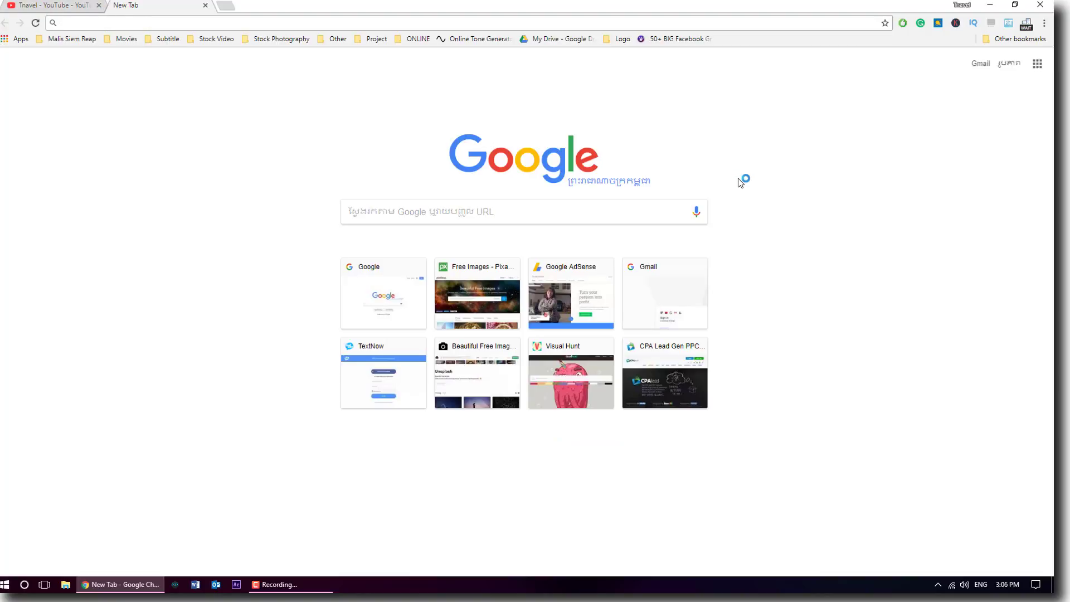
Step: Google 'zenmate' and open the ZenMate VPN Chrome Web Store listing
type("zenmate")
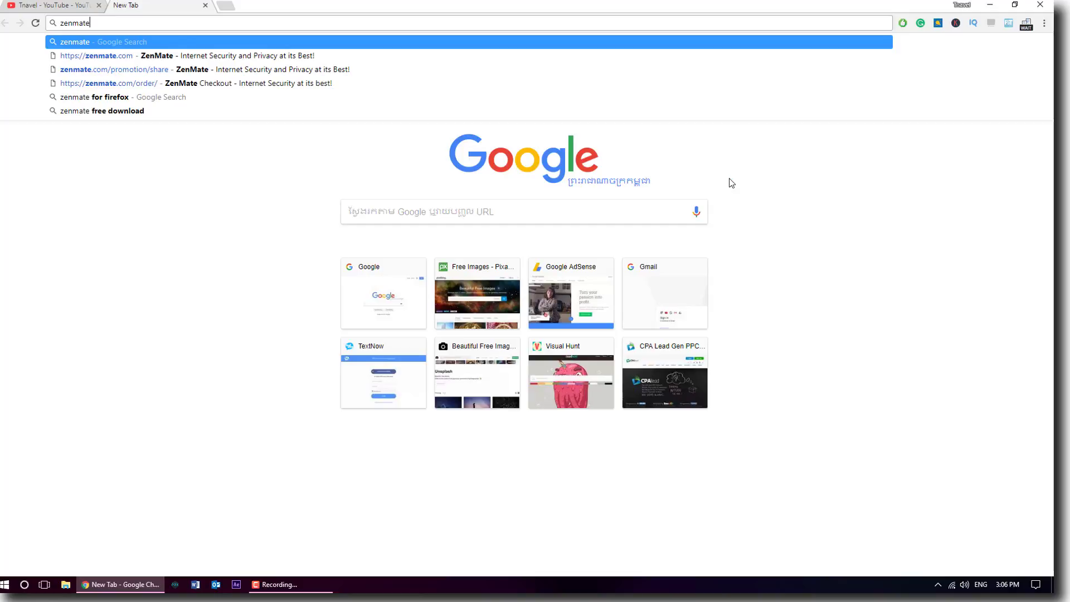
key("Enter")
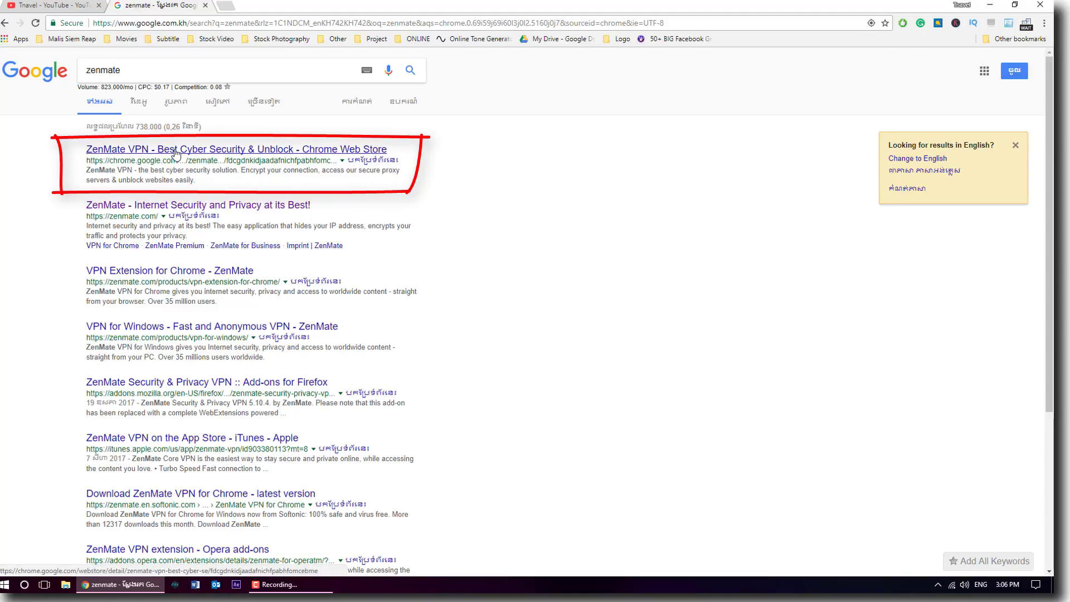
left_click(235, 148)
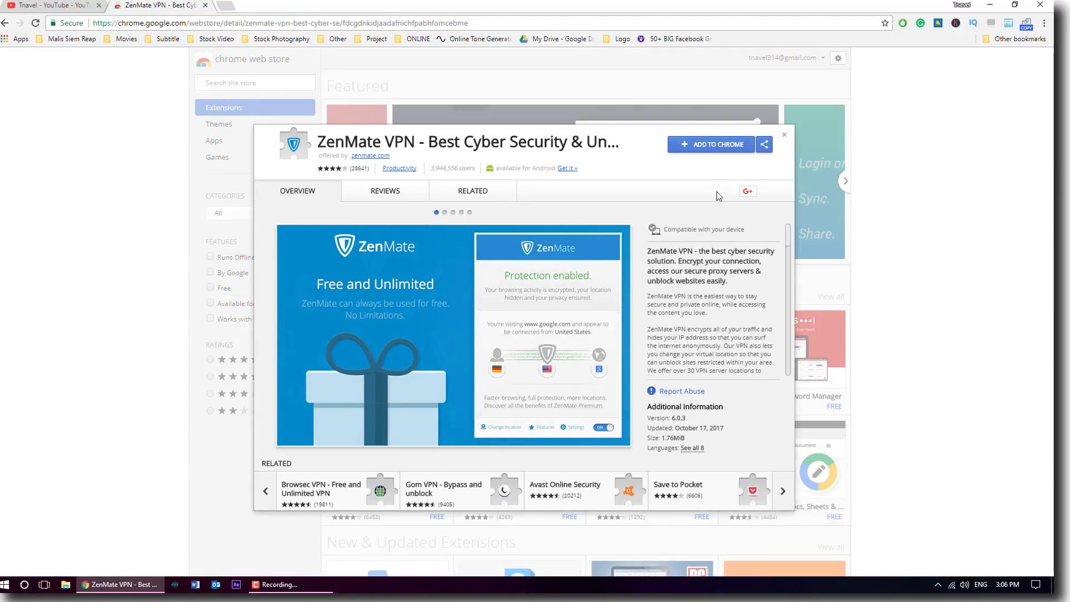
Step: Add the ZenMate VPN extension to Chrome and confirm the install
left_click(709, 144)
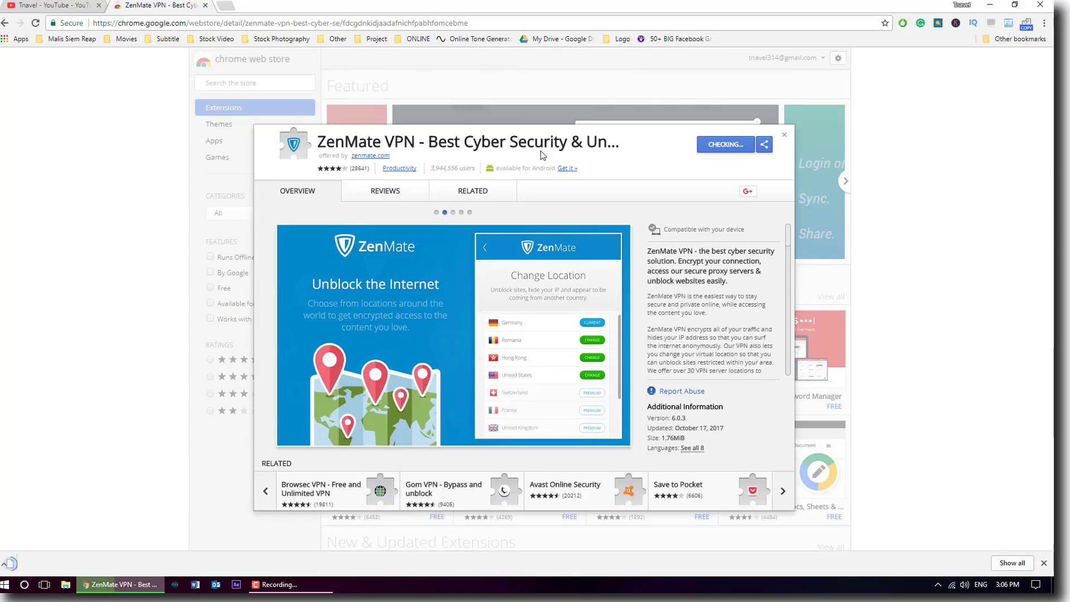
left_click(724, 143)
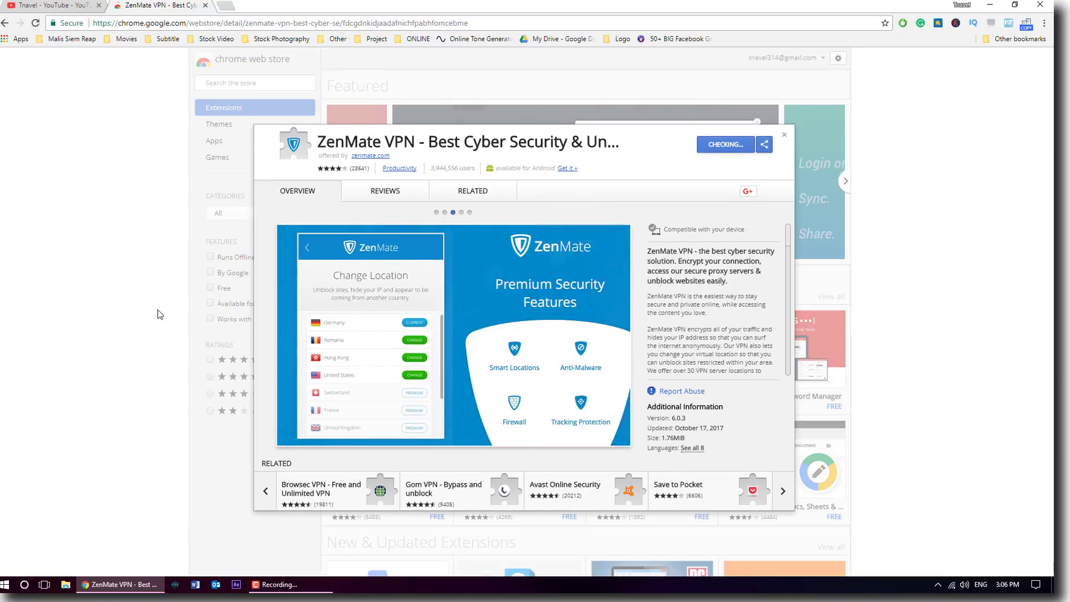
left_click(724, 144)
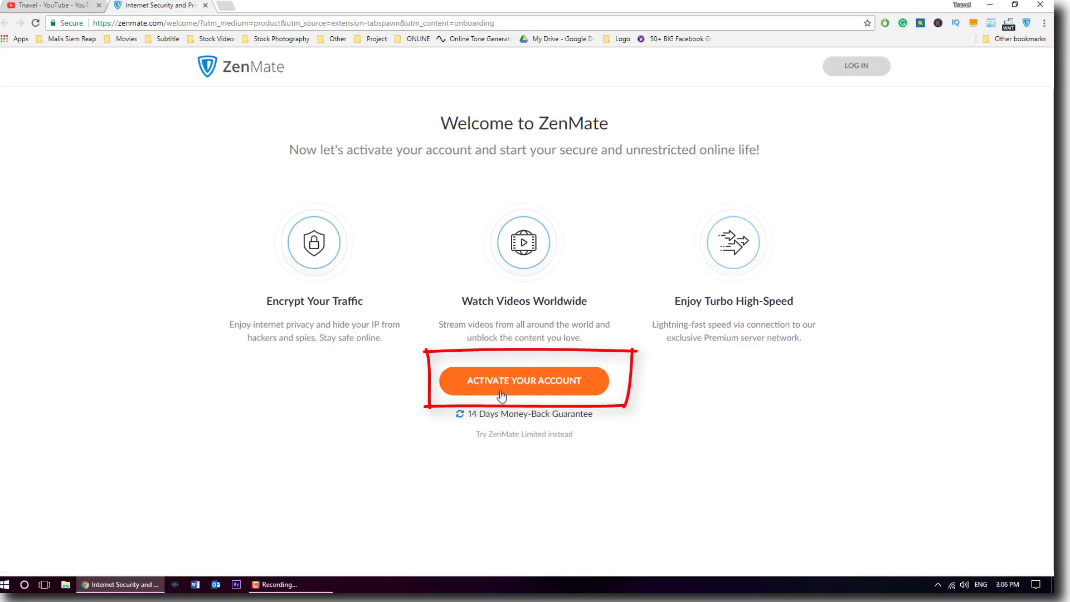
mouse_move(476, 437)
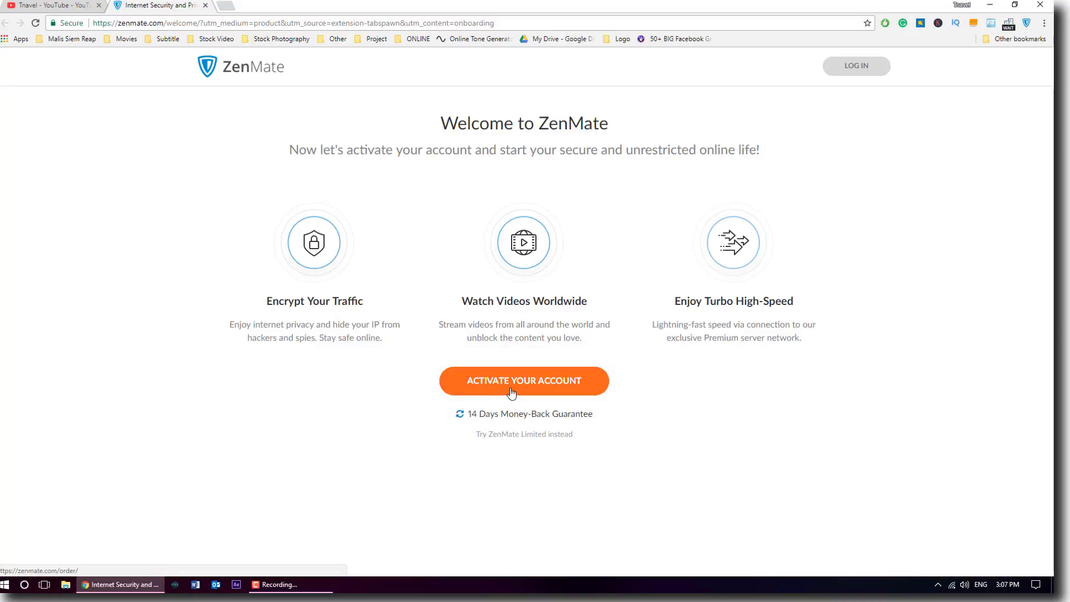
Step: Activate the ZenMate account and reach the checkout email field
left_click(524, 380)
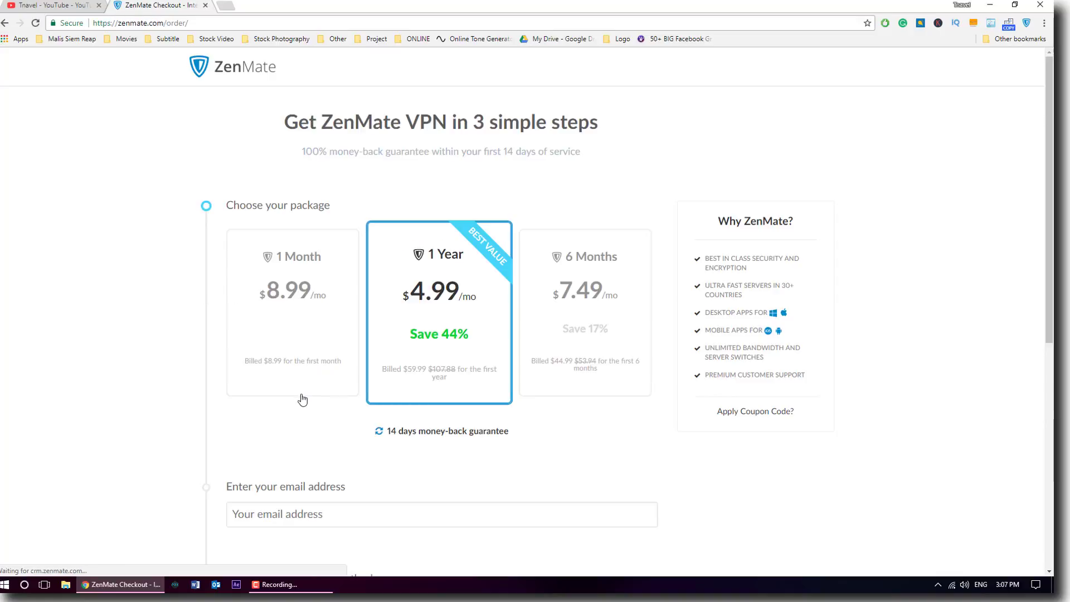
scroll("down", 3)
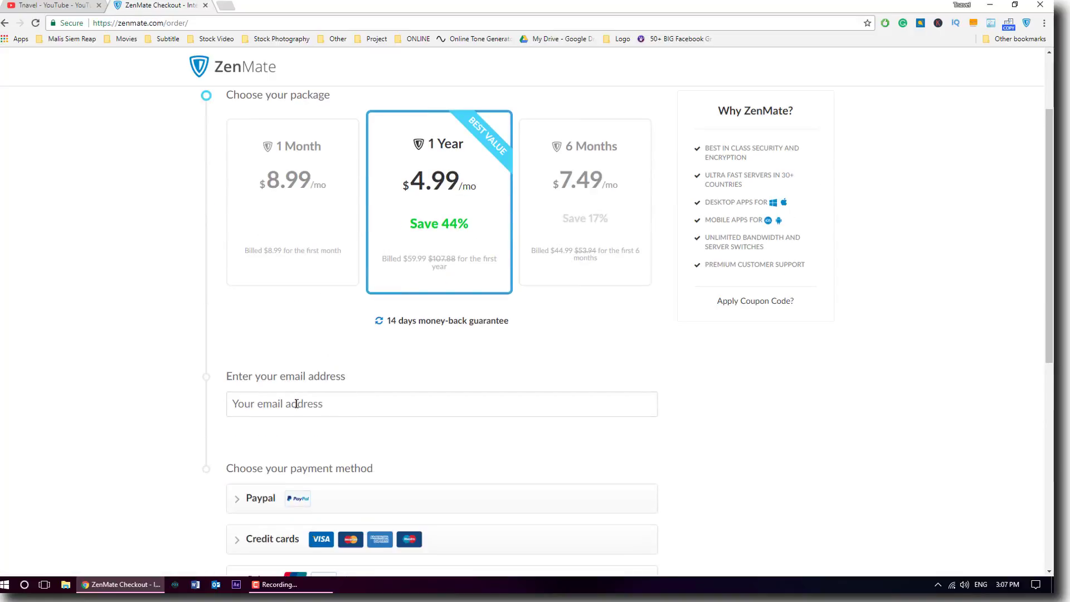
left_click(441, 404)
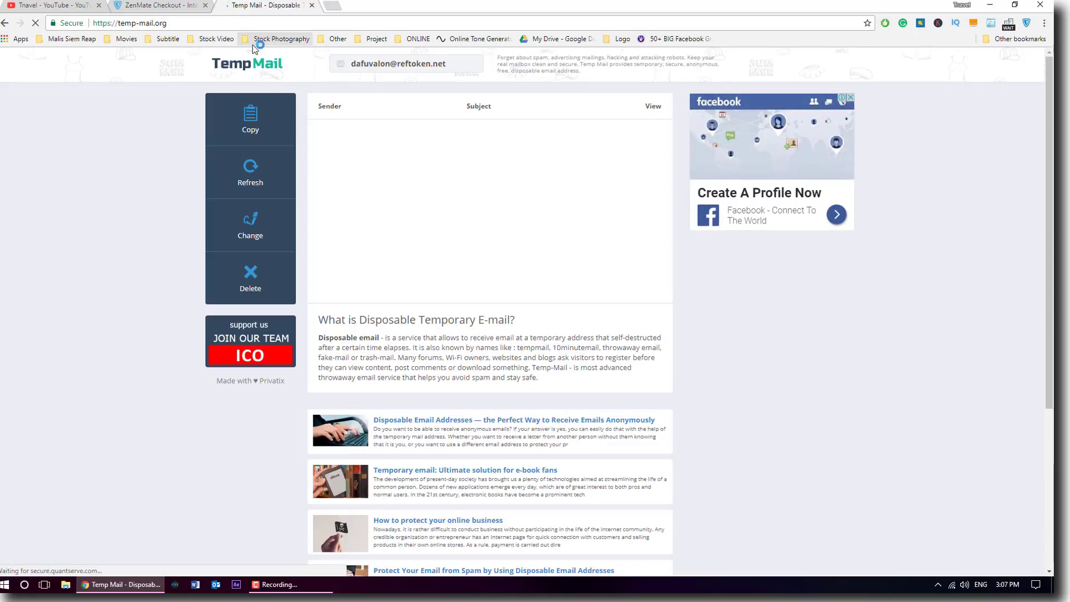
left_click(250, 116)
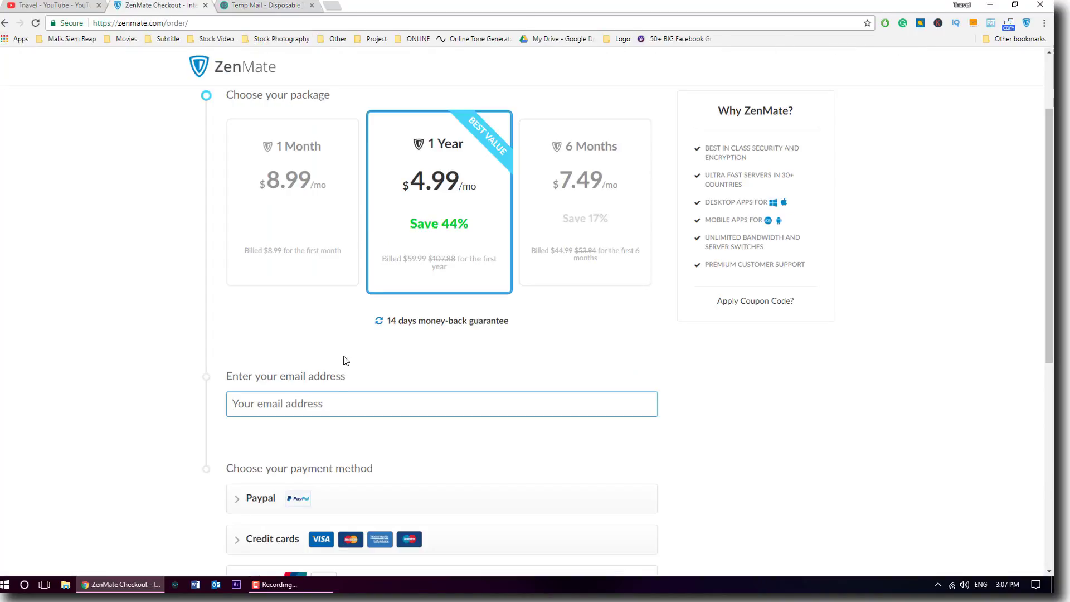
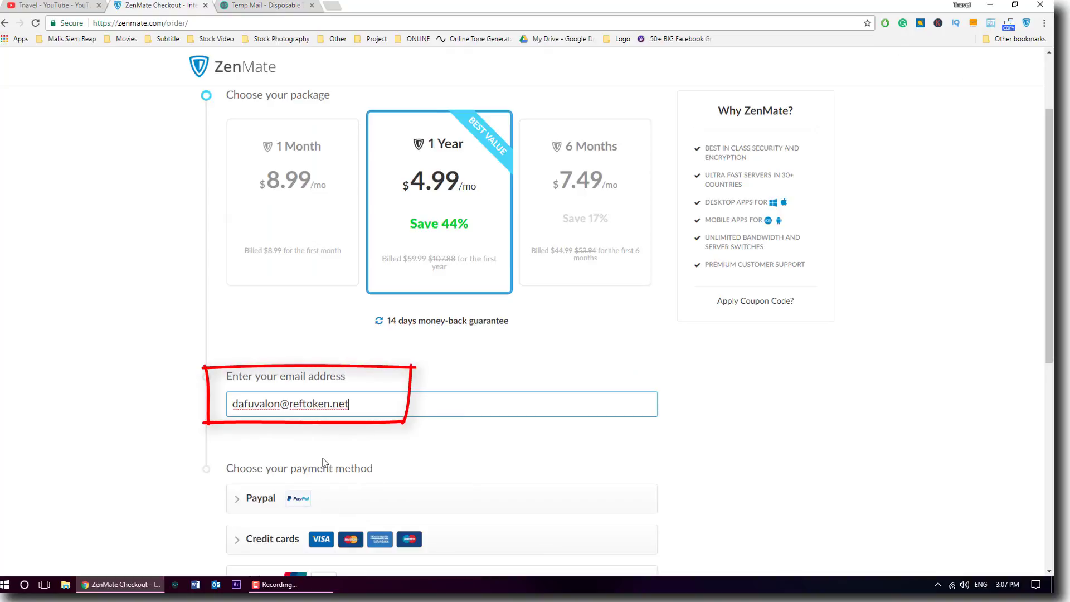
scroll("down", 3)
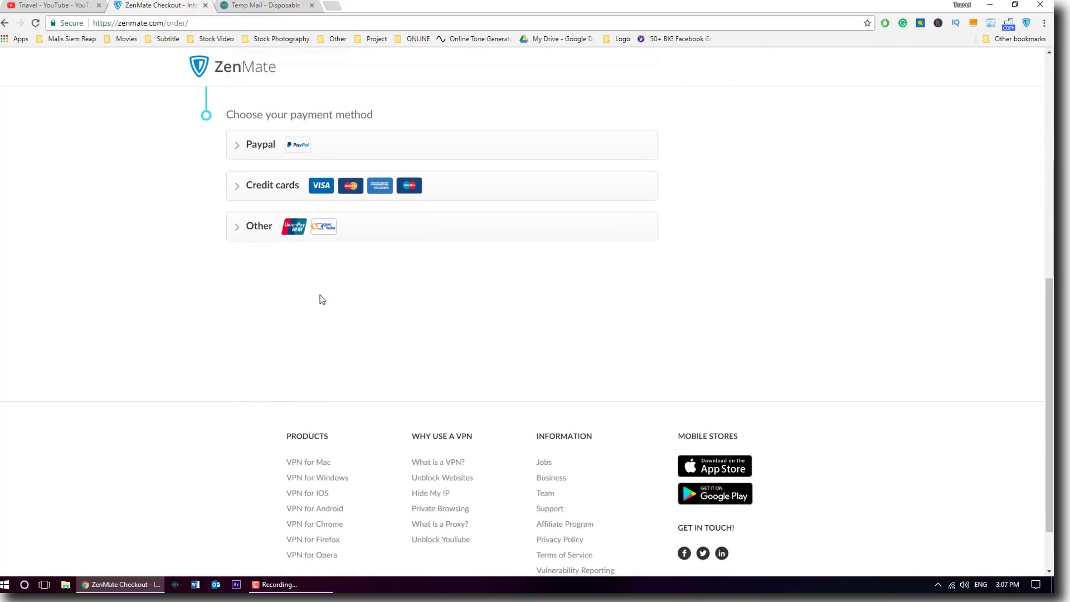
left_click(258, 225)
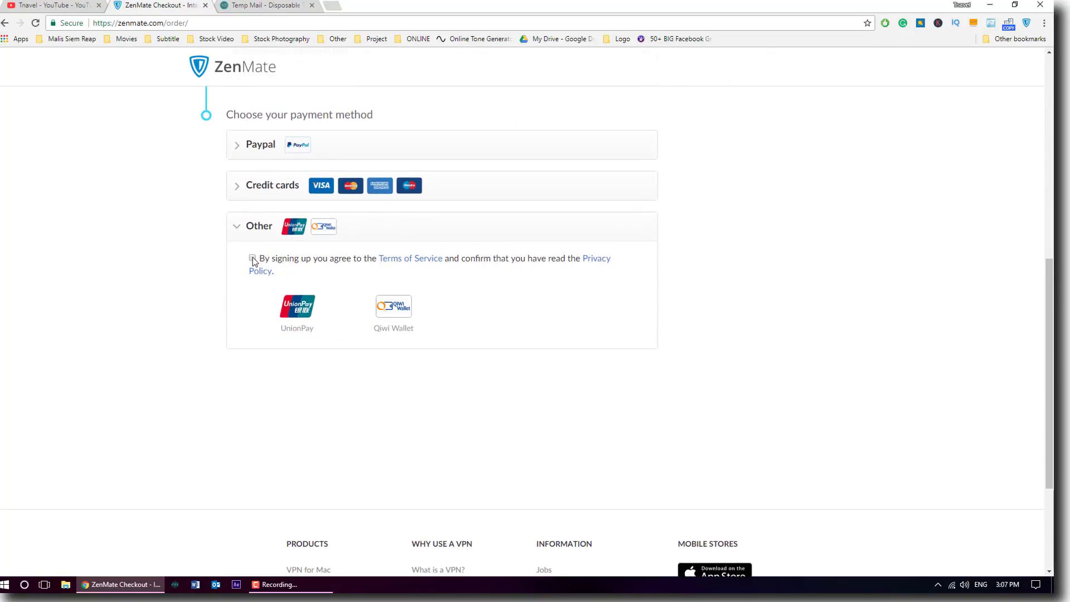
left_click(252, 258)
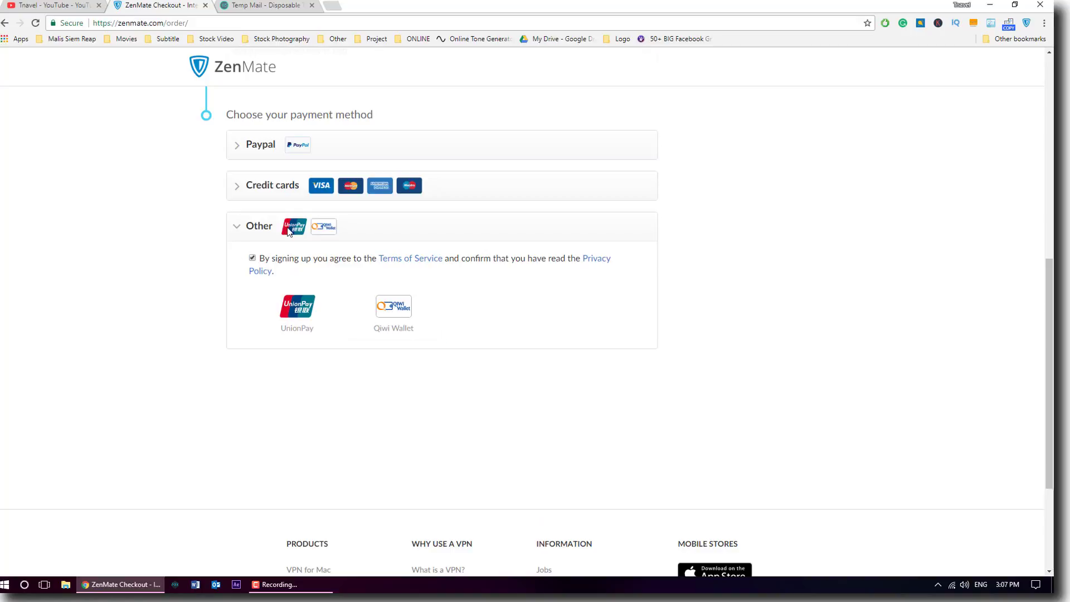
mouse_move(190, 87)
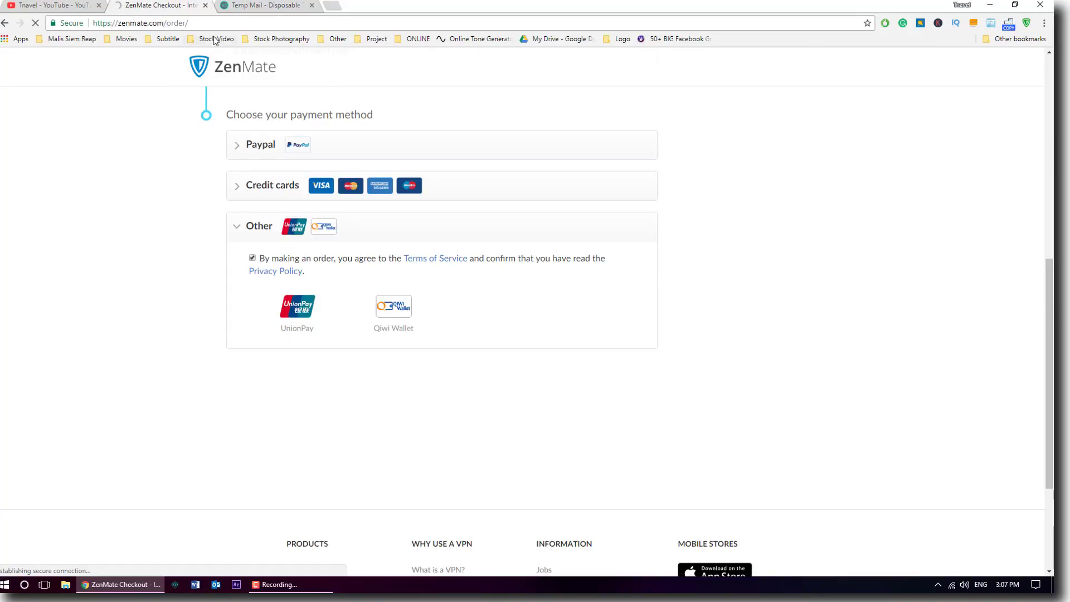
Step: Read the Welcome to ZenMate! email in Temp Mail and close the checkout tab
left_click(266, 5)
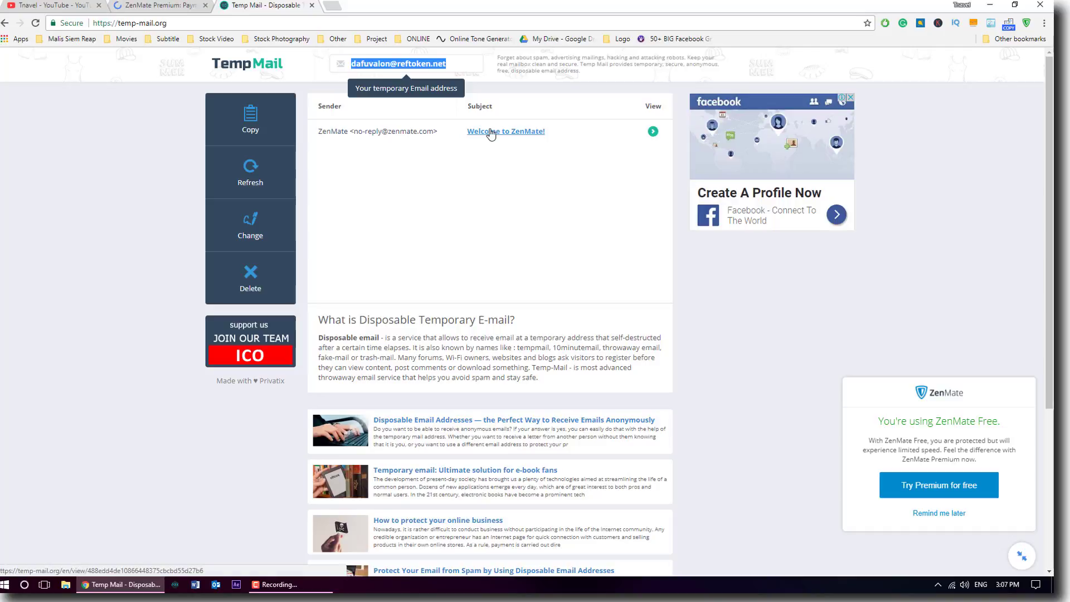
left_click(505, 131)
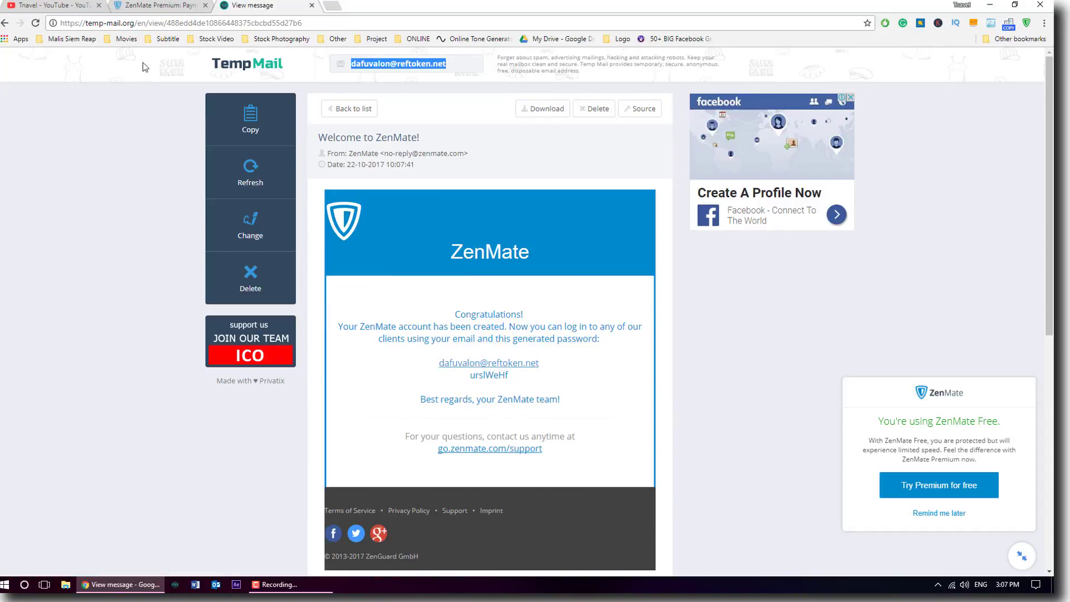
left_click(160, 6)
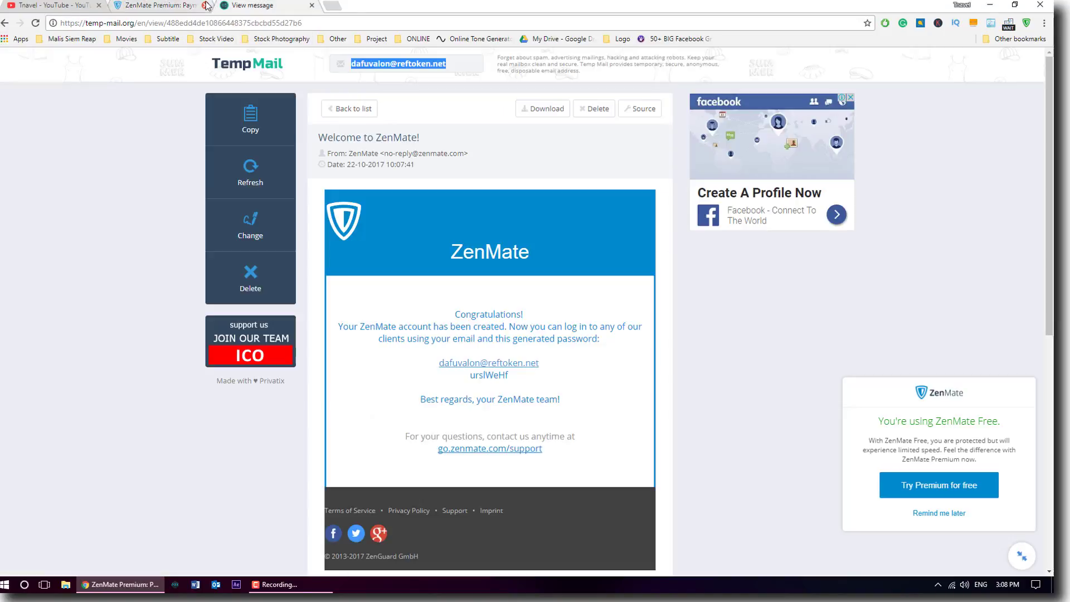
left_click(207, 5)
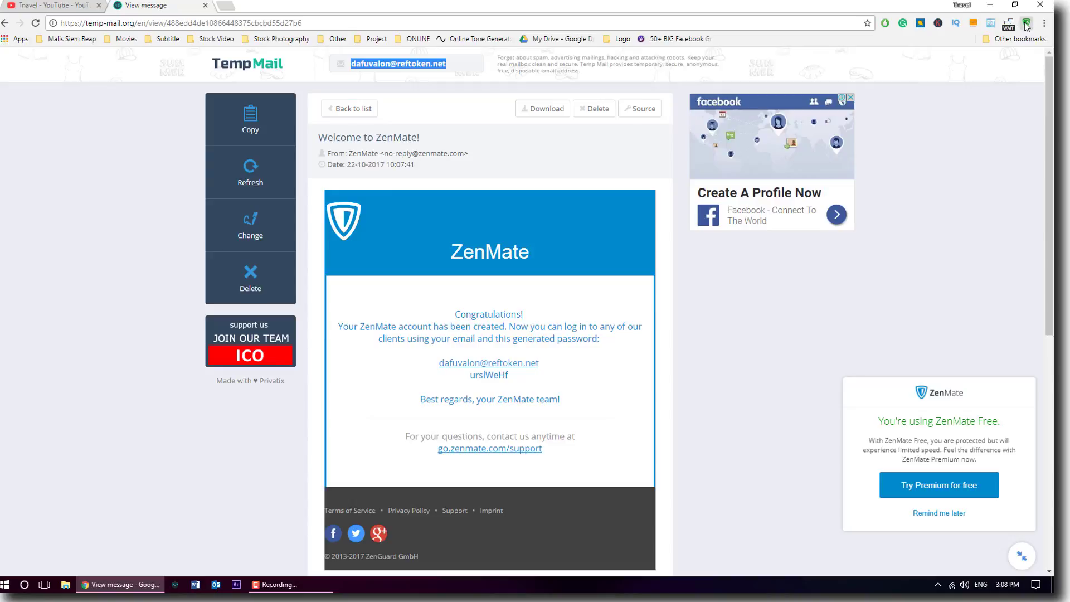
left_click(1025, 22)
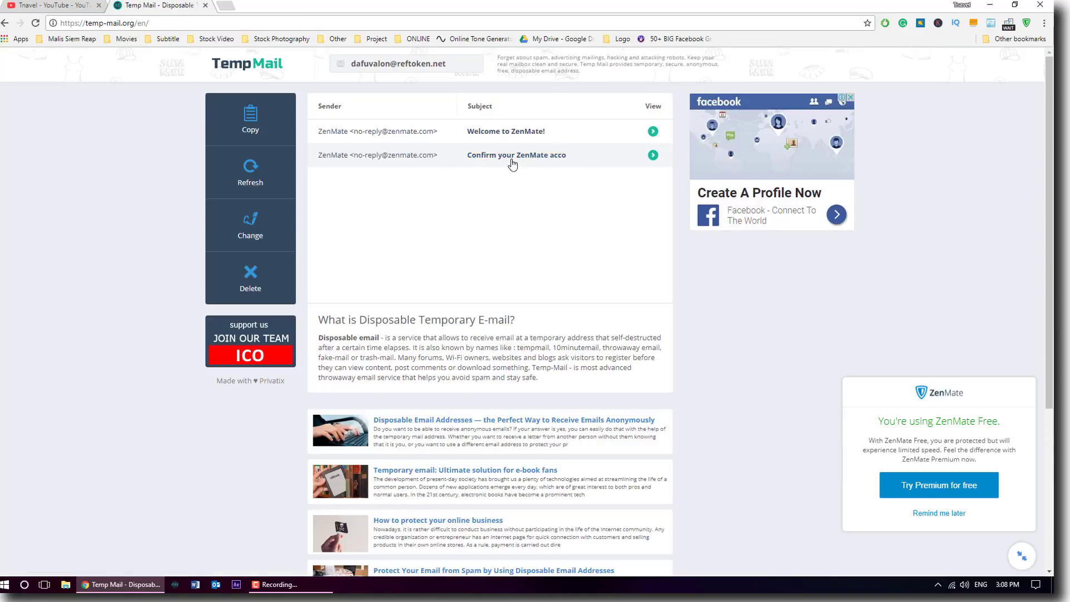
Step: Follow the confirmation link, dismiss the Premium notice, and highlight the October 29, 2017 expiry
left_click(517, 155)
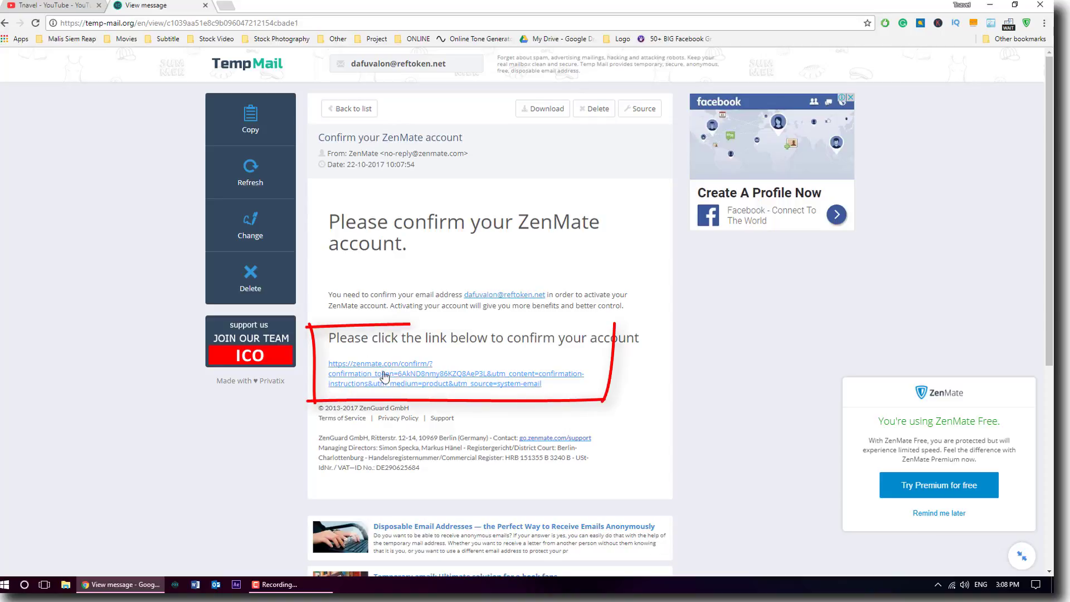
left_click(379, 374)
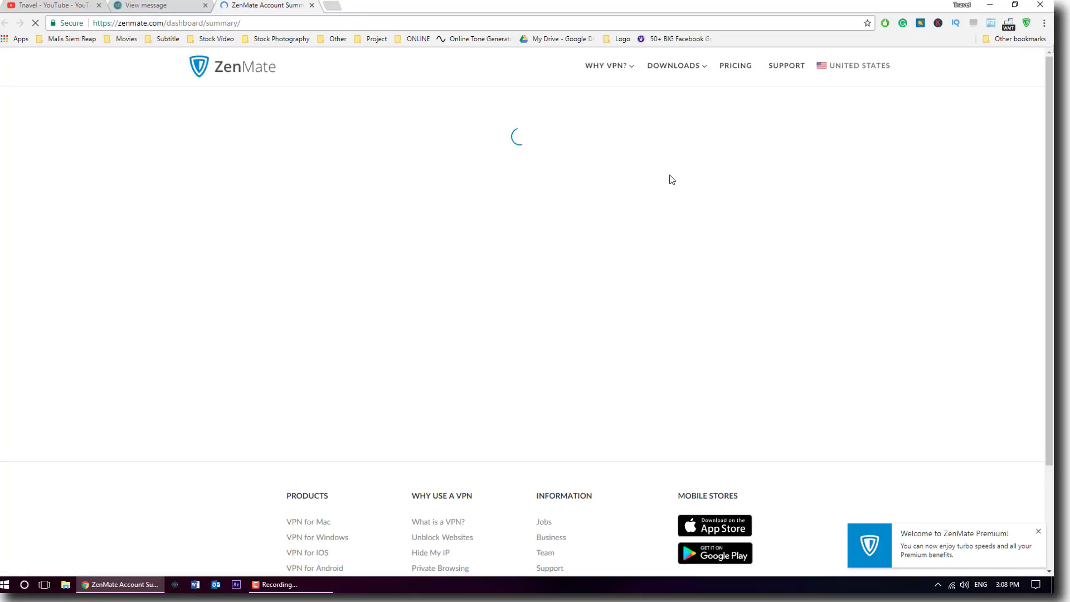
mouse_move(937, 532)
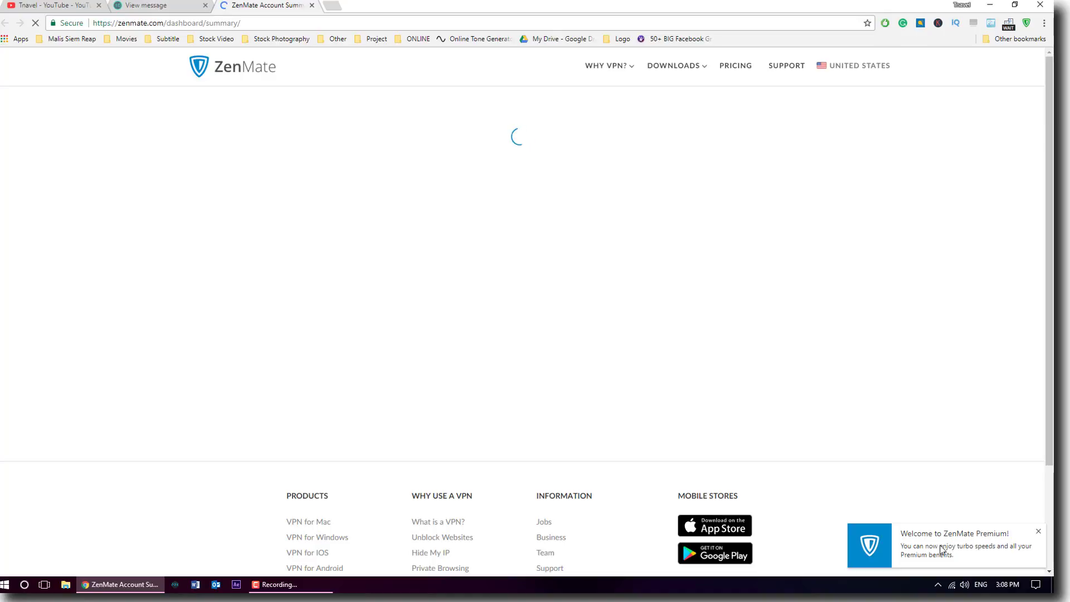
mouse_move(1036, 553)
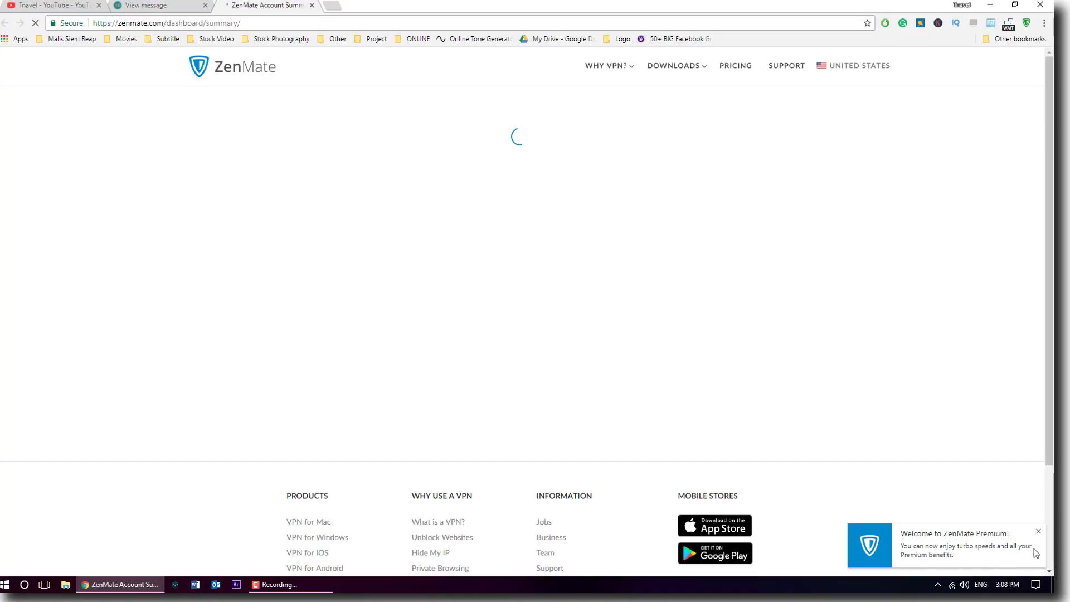
left_click(1038, 531)
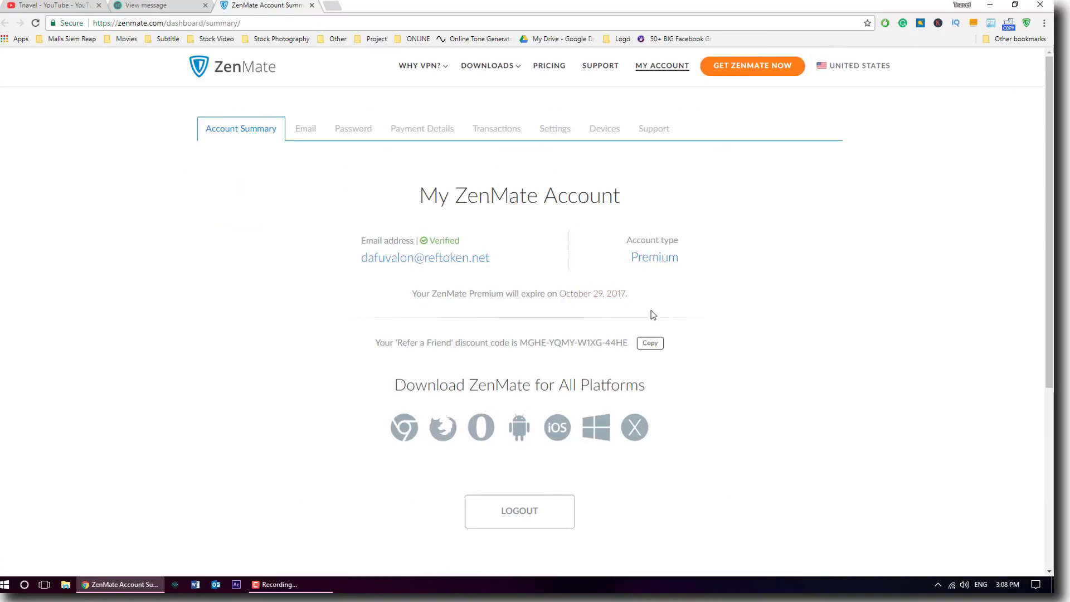
double_click(654, 258)
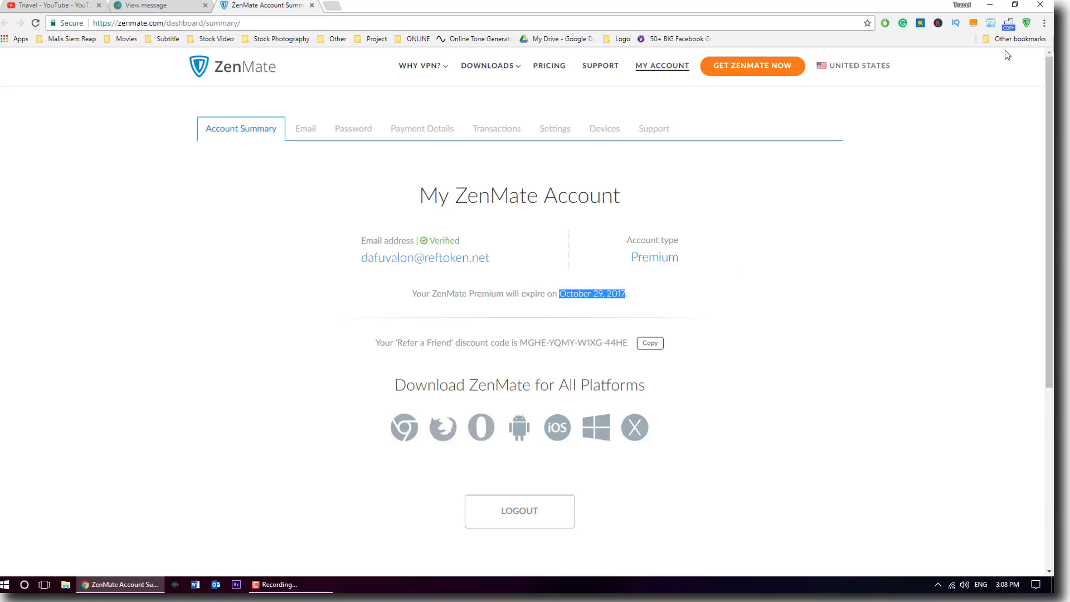
Step: Switch the ZenMate VPN location from Singapore to Norway with protection on
left_click(1025, 22)
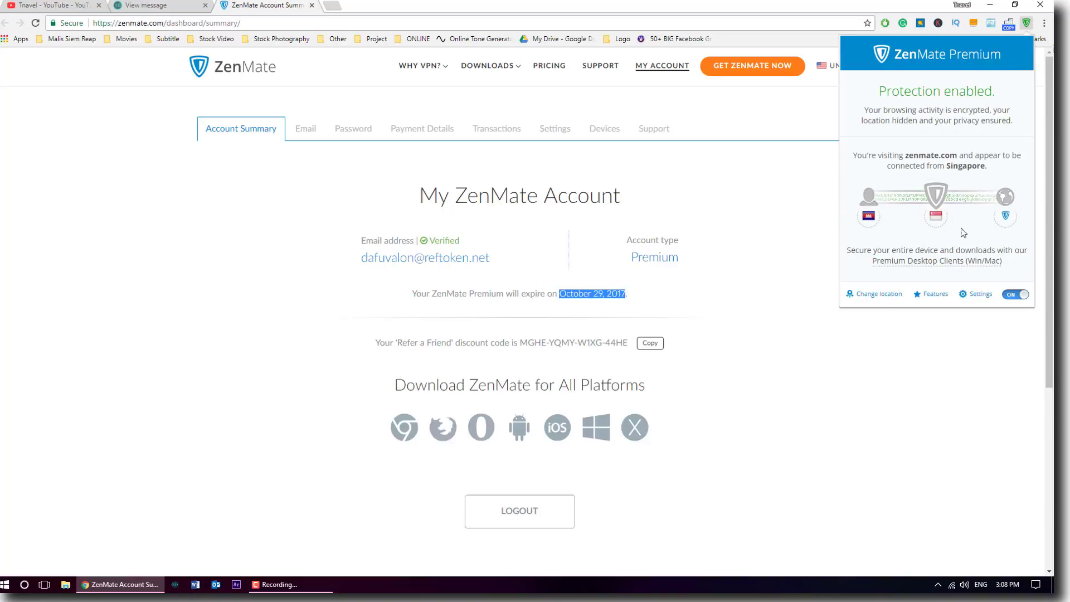
left_click(1015, 294)
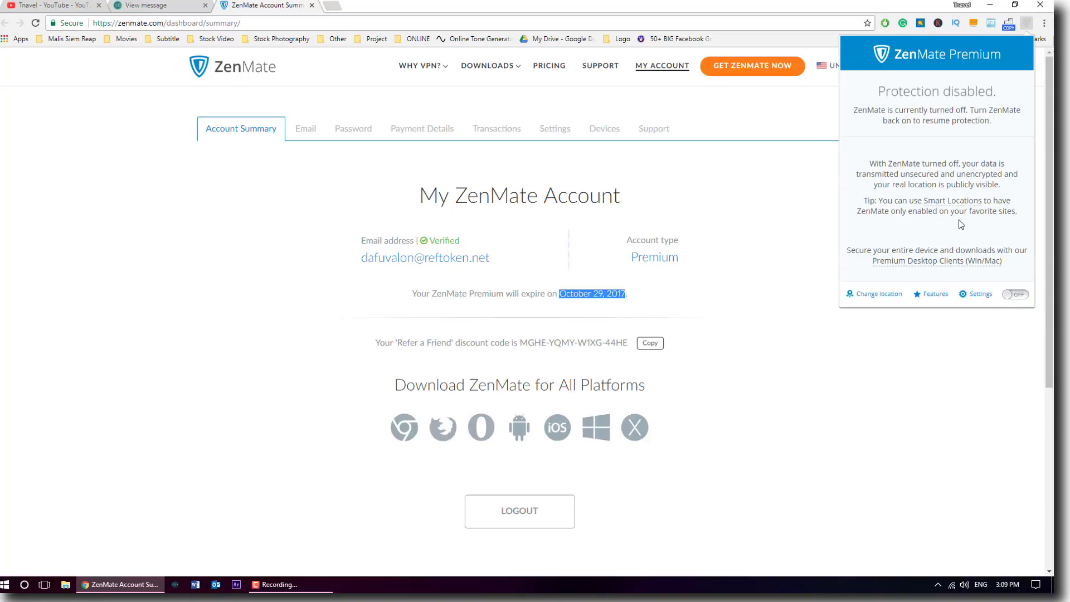
left_click(1014, 294)
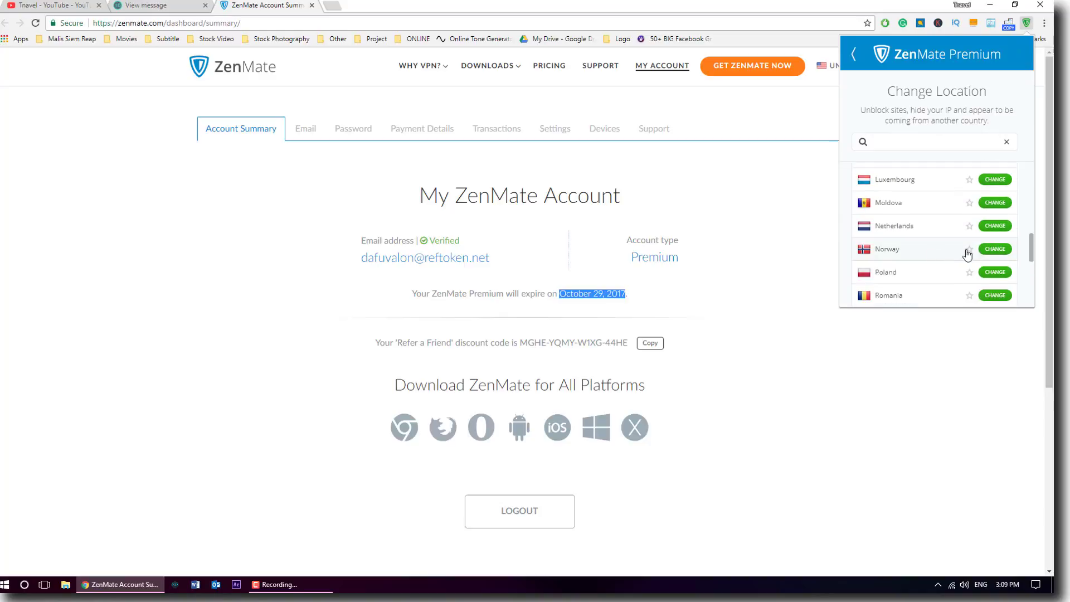
left_click(994, 248)
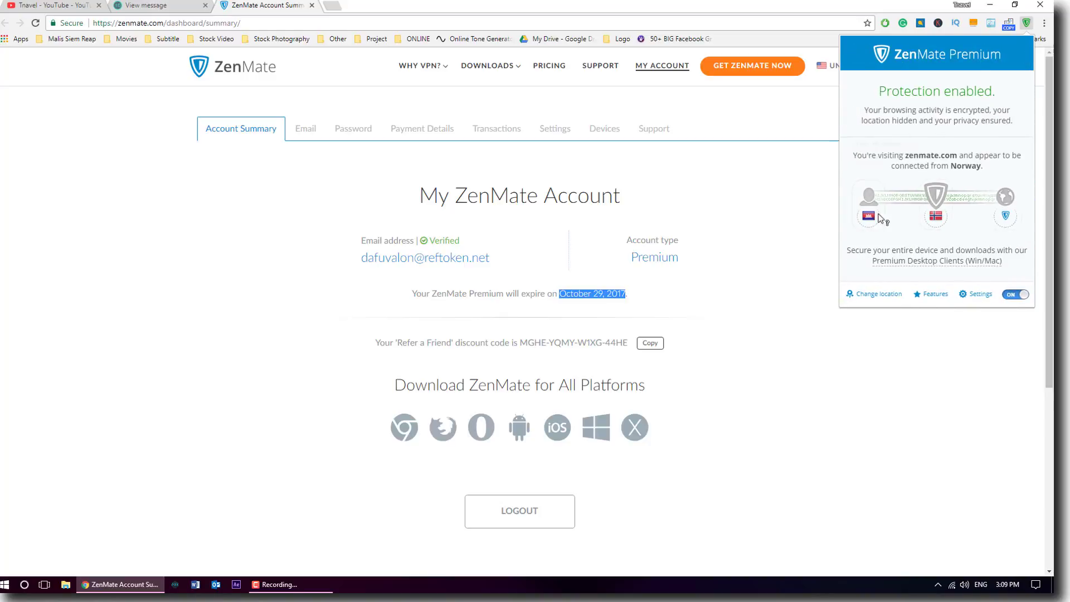
left_click(430, 282)
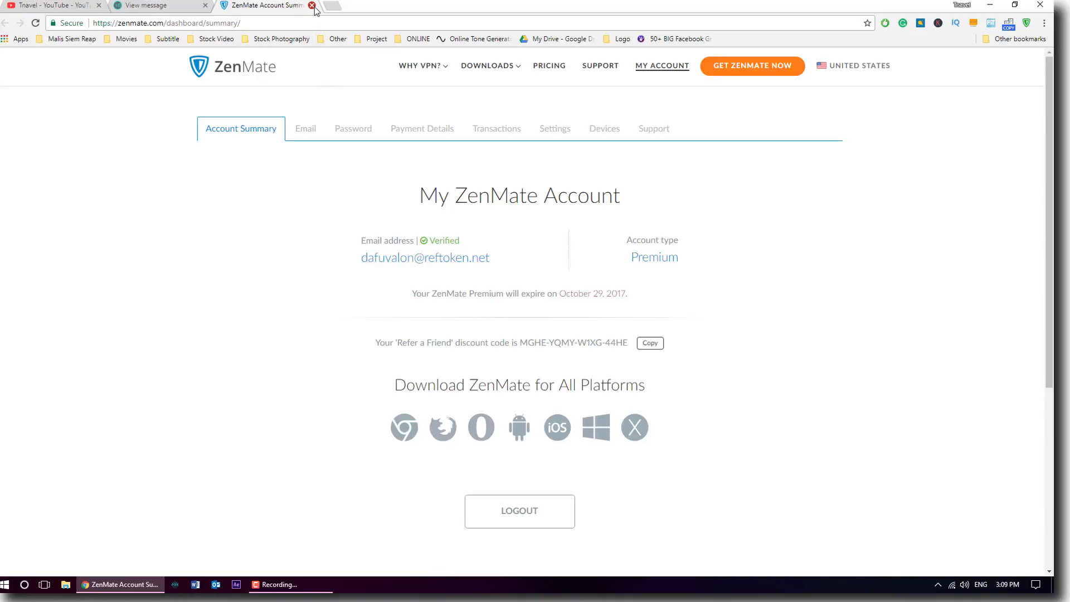
Step: Close the ZenMate account tab and return to the Temp Mail inbox list
left_click(311, 6)
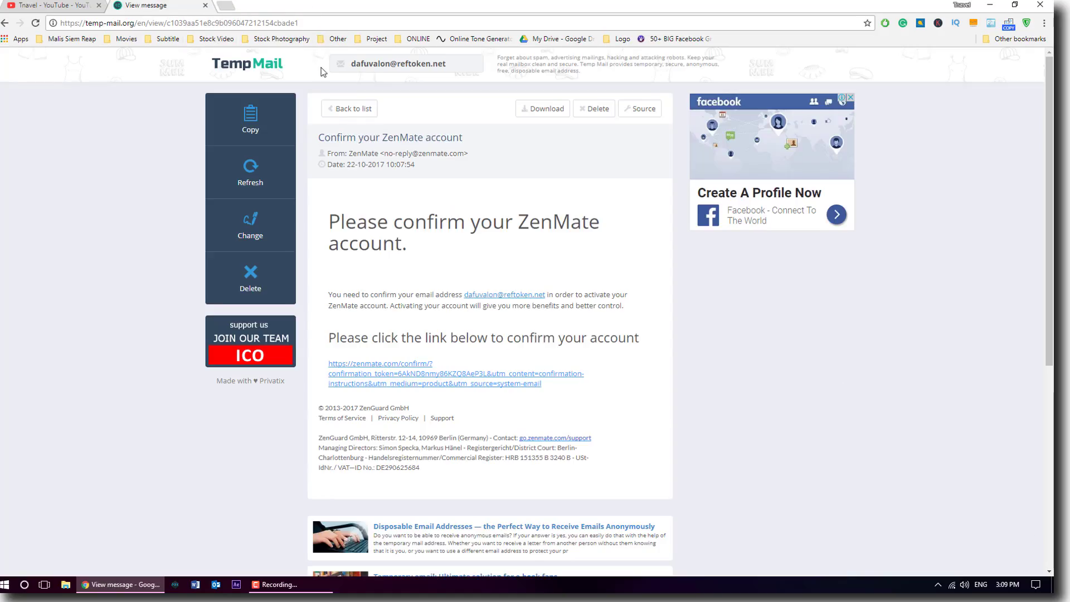
left_click(349, 108)
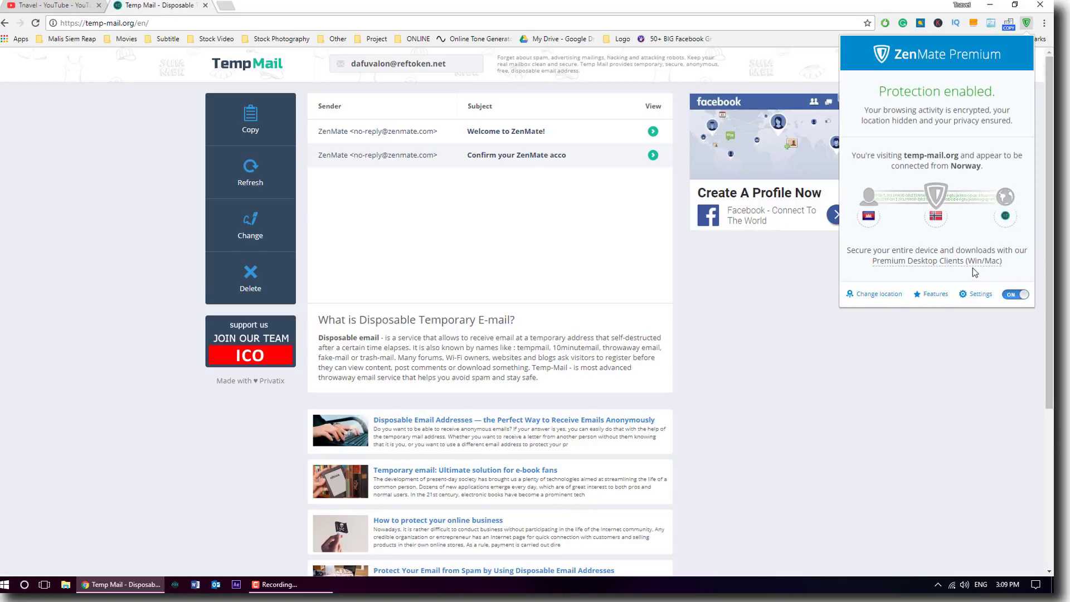
mouse_move(974, 265)
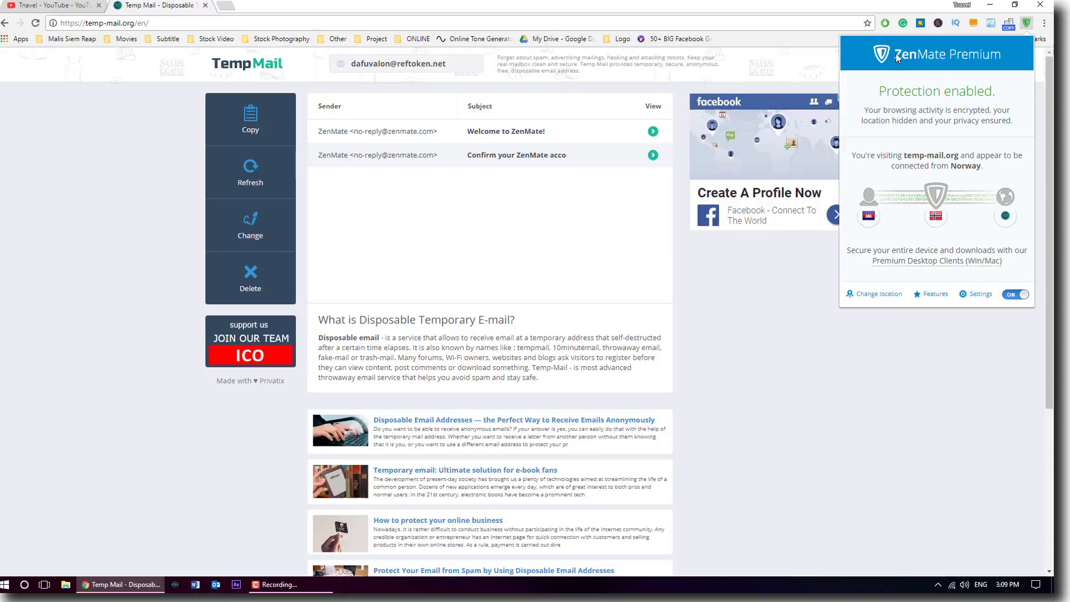
mouse_move(940, 149)
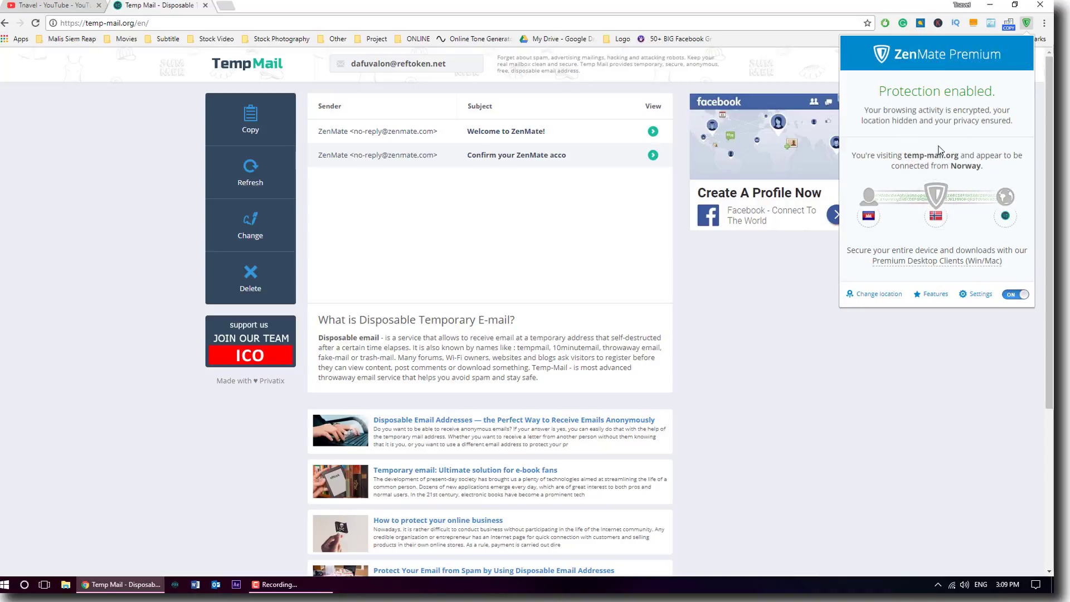
mouse_move(961, 224)
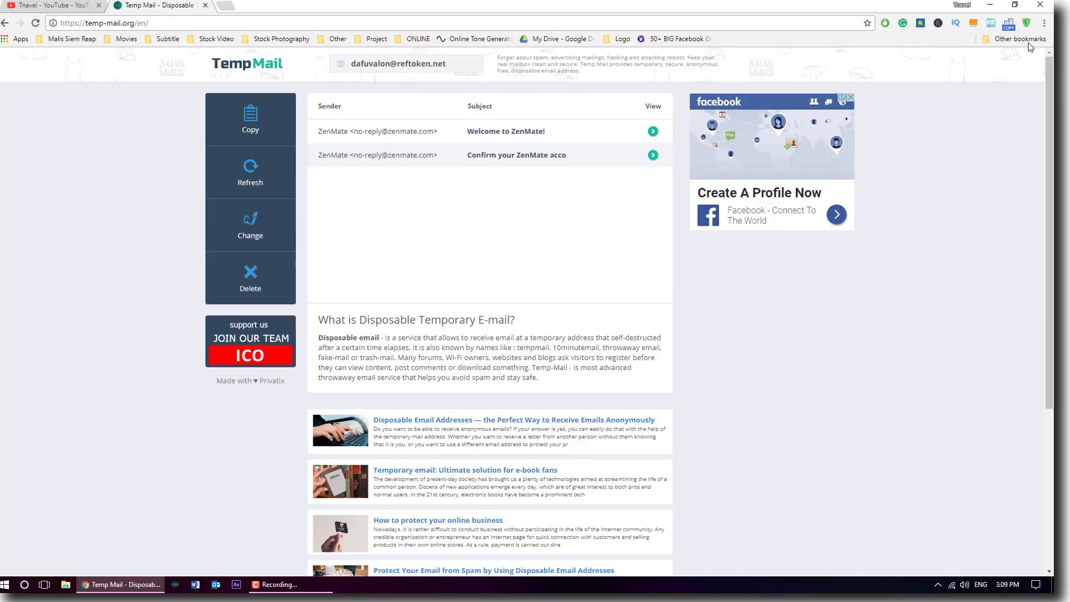
Step: Remove the ZenMate VPN extension from Chrome via its toolbar icon
right_click(1027, 22)
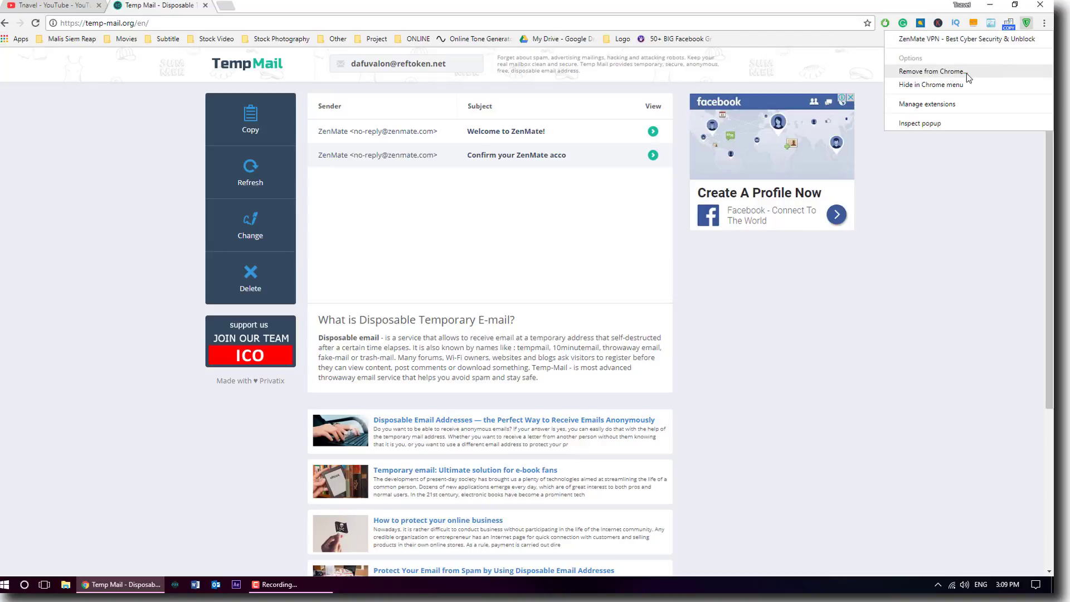
left_click(930, 71)
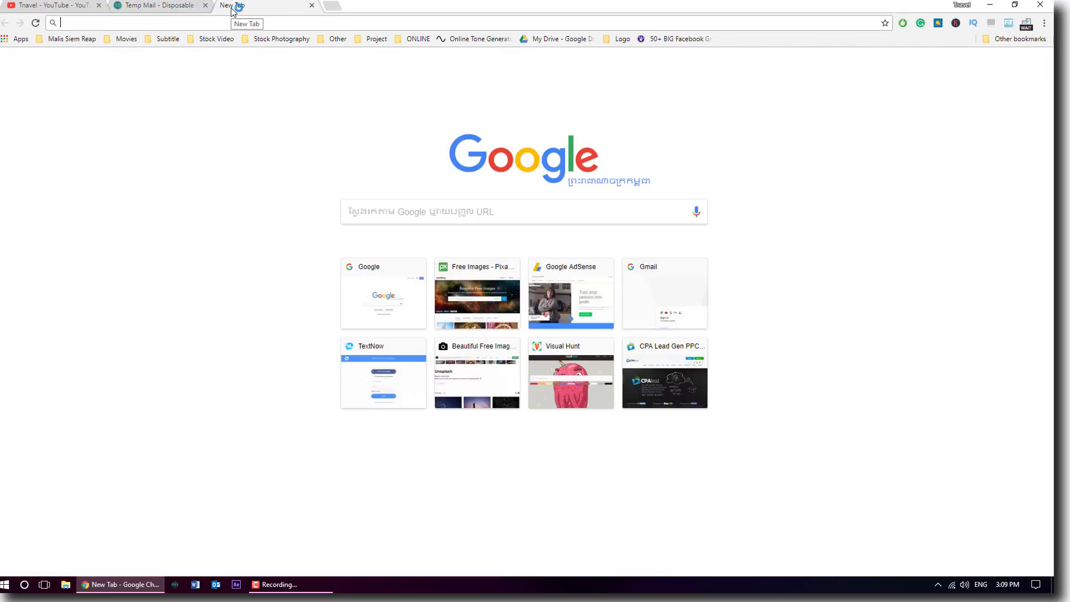
Step: Search the Web Store for 'zenmate' and add ZenMate VPN to Chrome
type("zenmate-vpn-best-cyber-se/fdcgdnkidjaadafnichfpabhfomcebme")
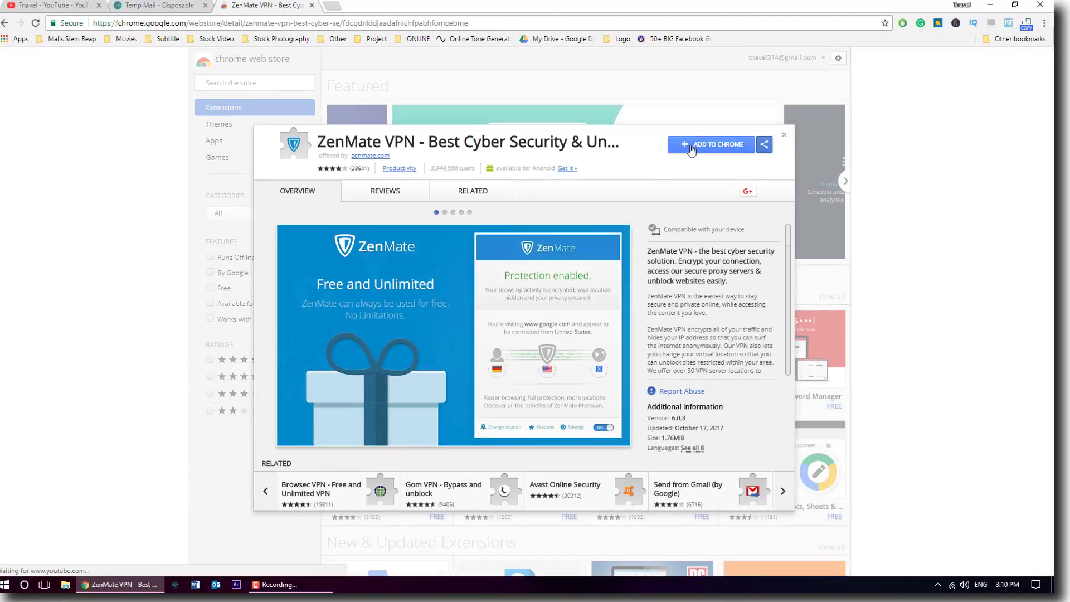
left_click(711, 144)
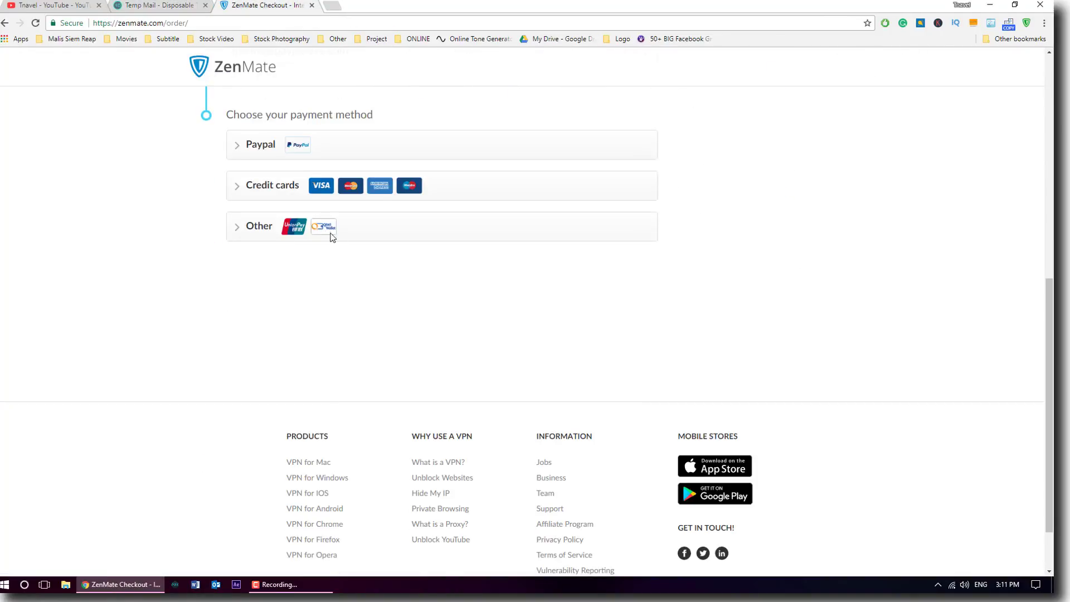
Step: Expand Other payment methods on ZenMate checkout, then move to the Temp Mail inbox
left_click(258, 226)
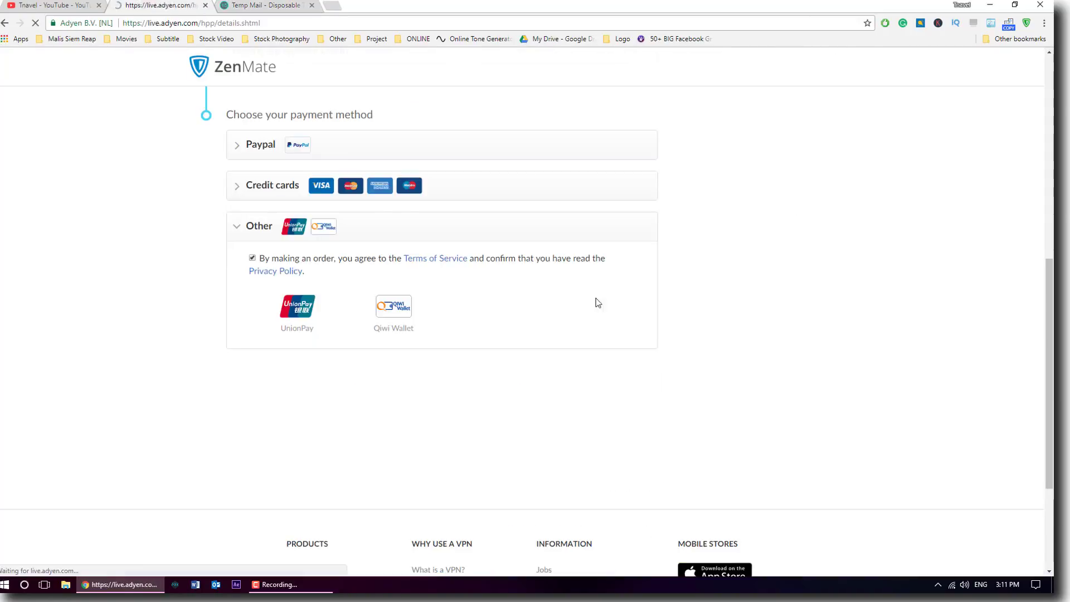
left_click(267, 6)
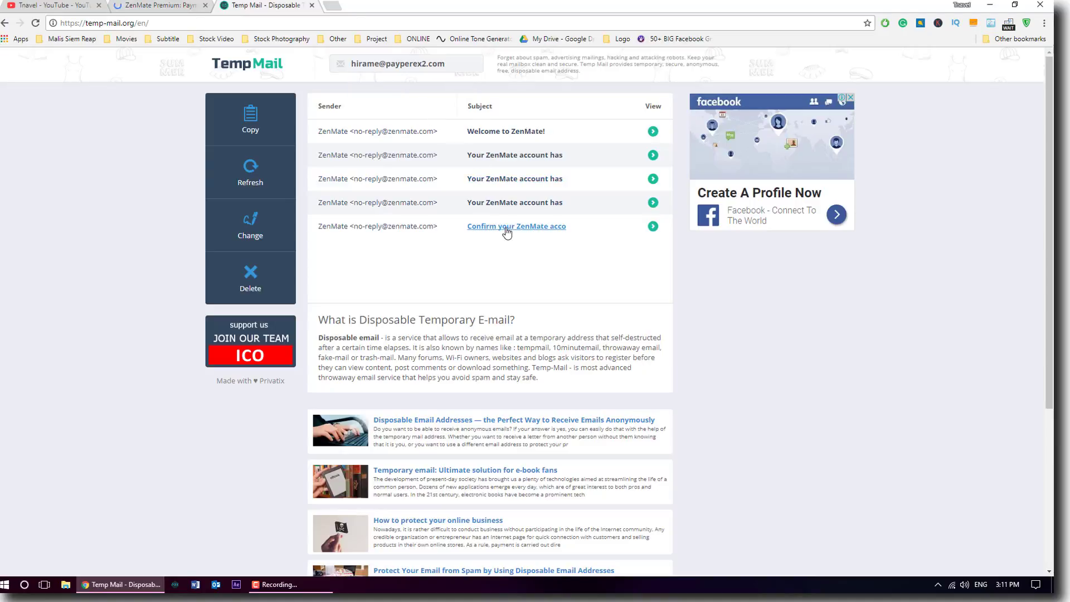
Step: Open the 'Confirm your ZenMate account' email and follow its confirmation link
left_click(516, 225)
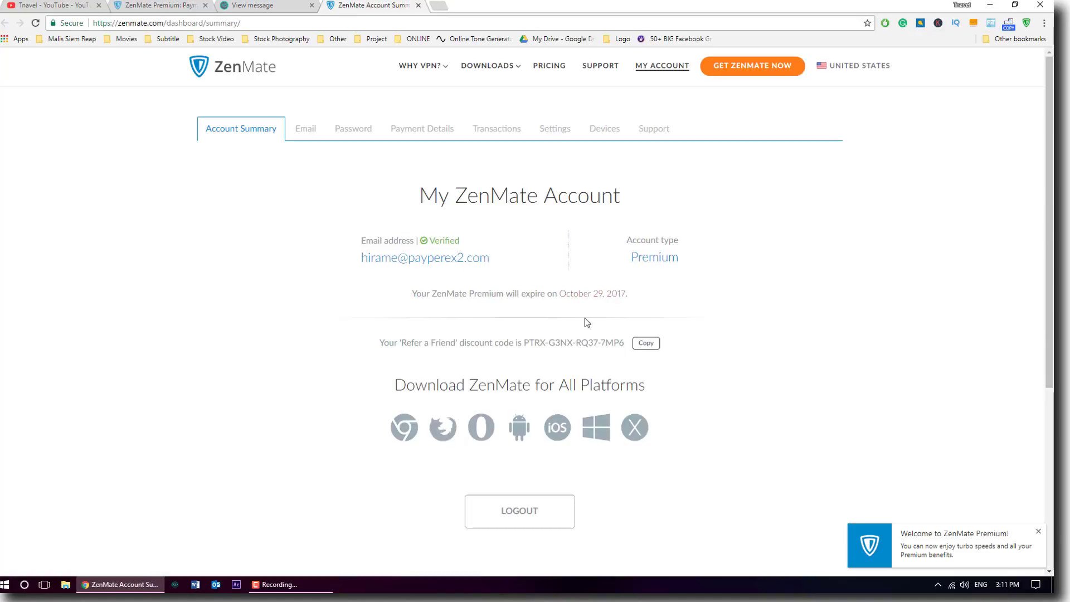
left_click_drag(559, 293, 625, 294)
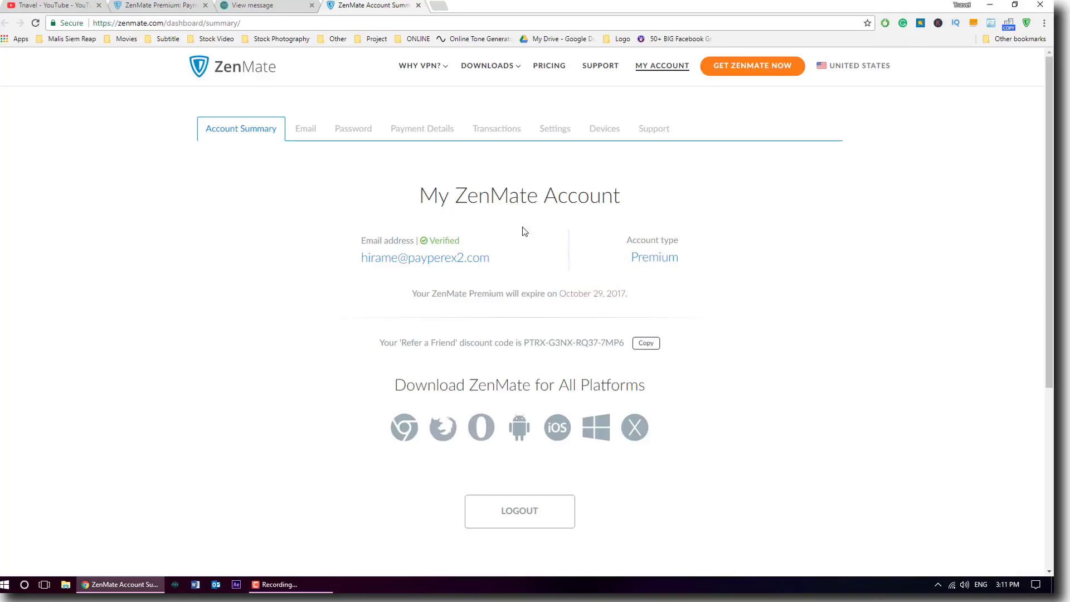
Step: Add a Smart Location routing zenmate.com through Japan and enable Smart Locations
left_click(1027, 22)
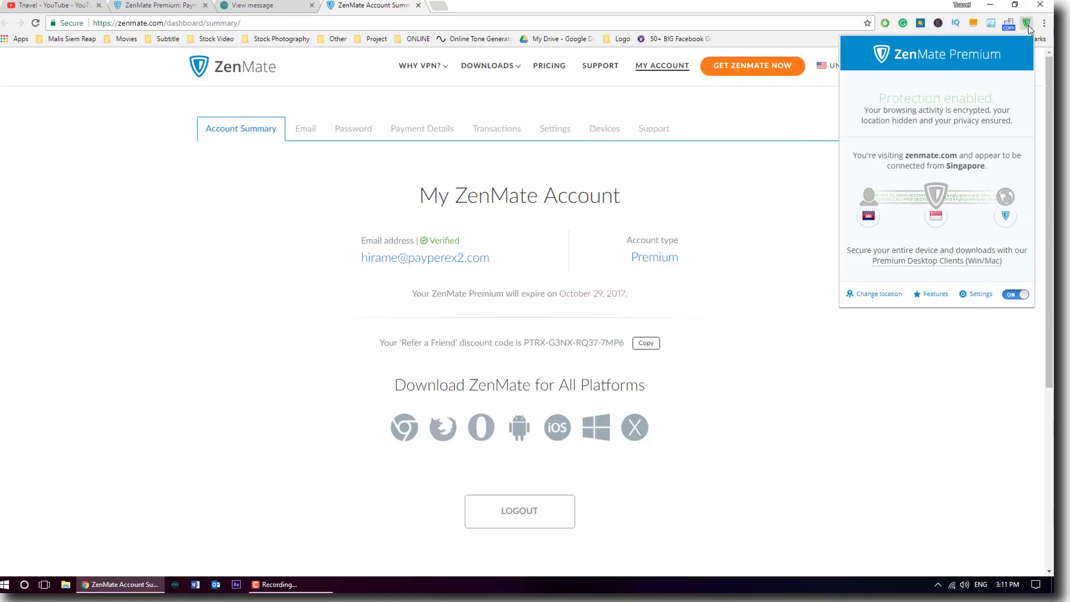
left_click(878, 294)
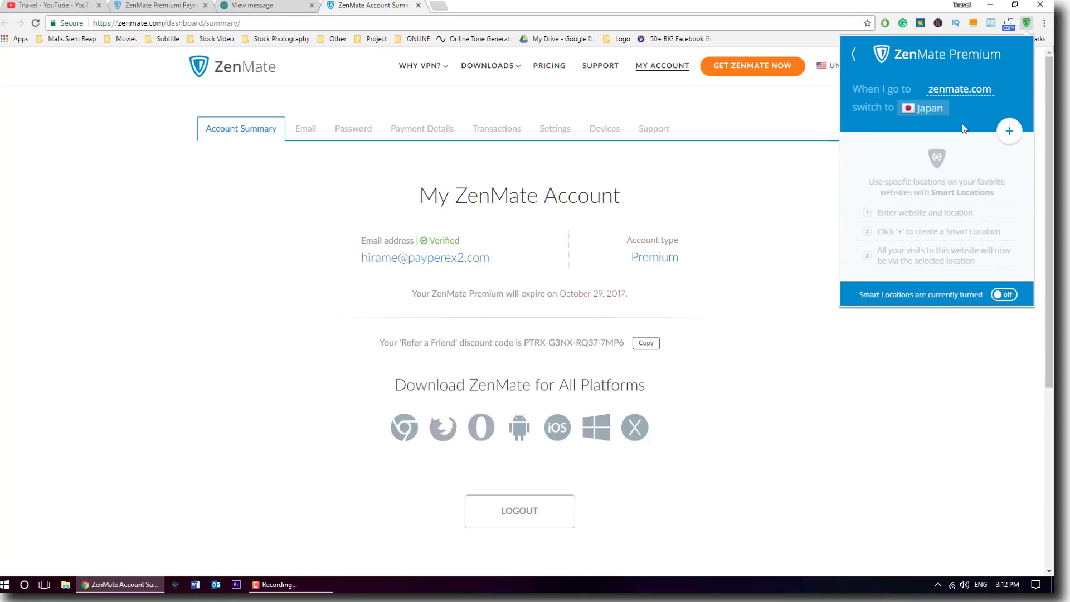
left_click(1008, 131)
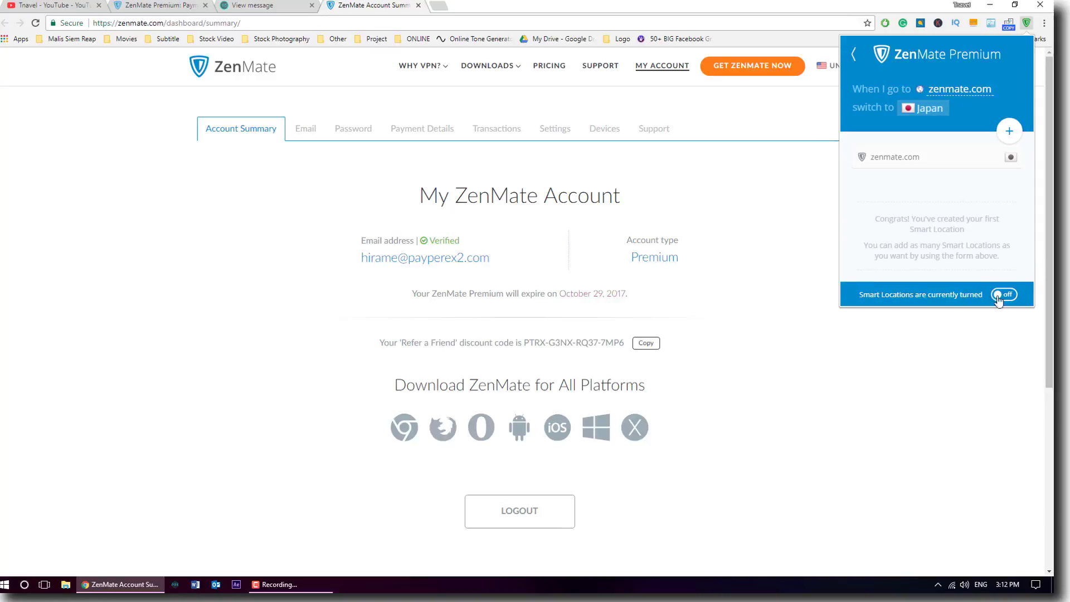
left_click(1008, 294)
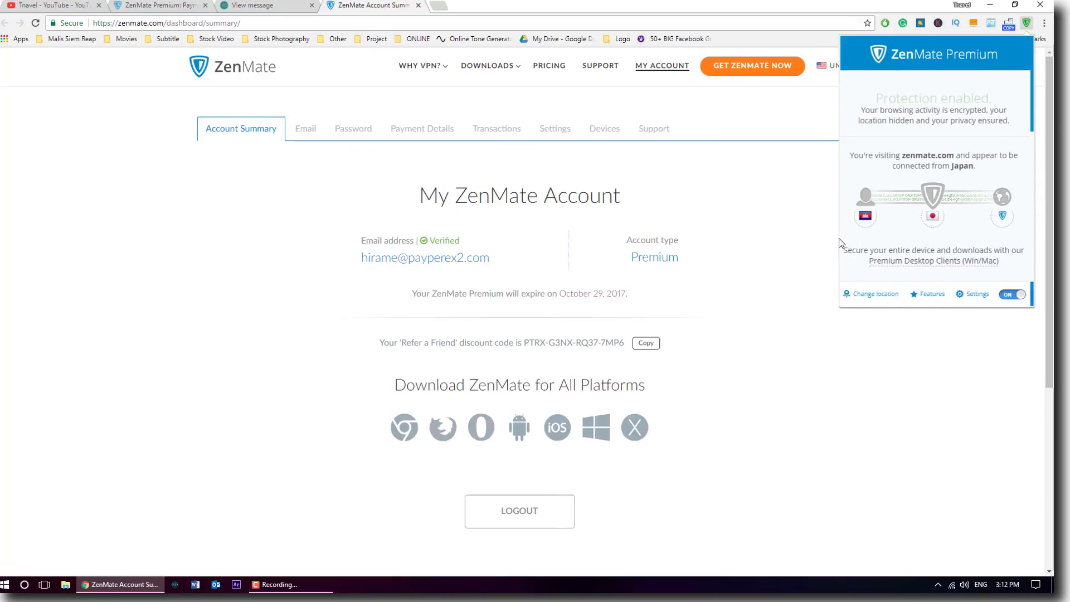
left_click(1026, 22)
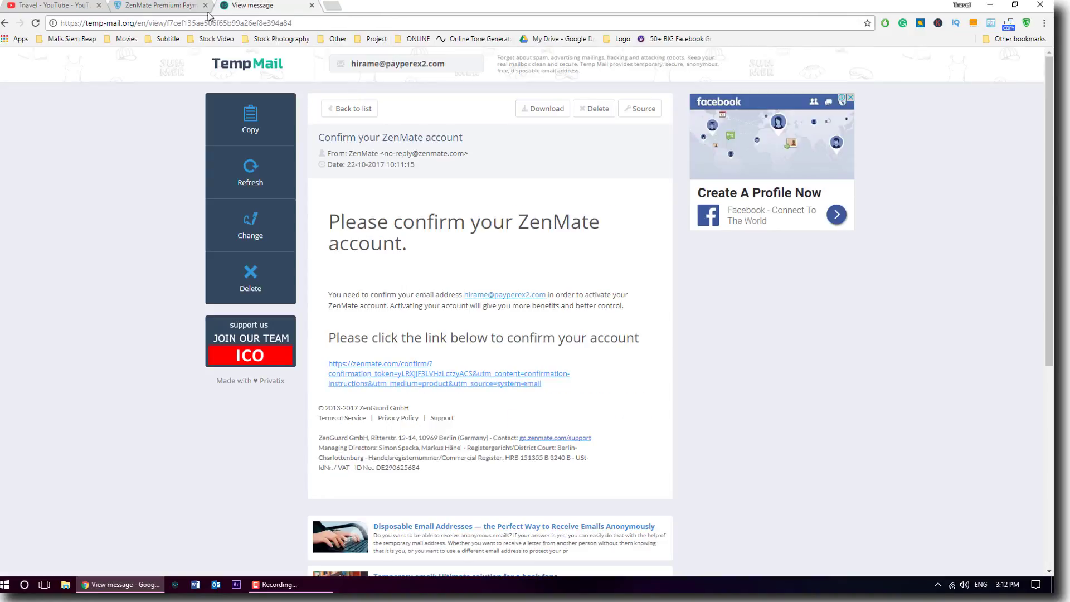
Step: Switch back to the Tnavel YouTube channel tab
left_click(205, 6)
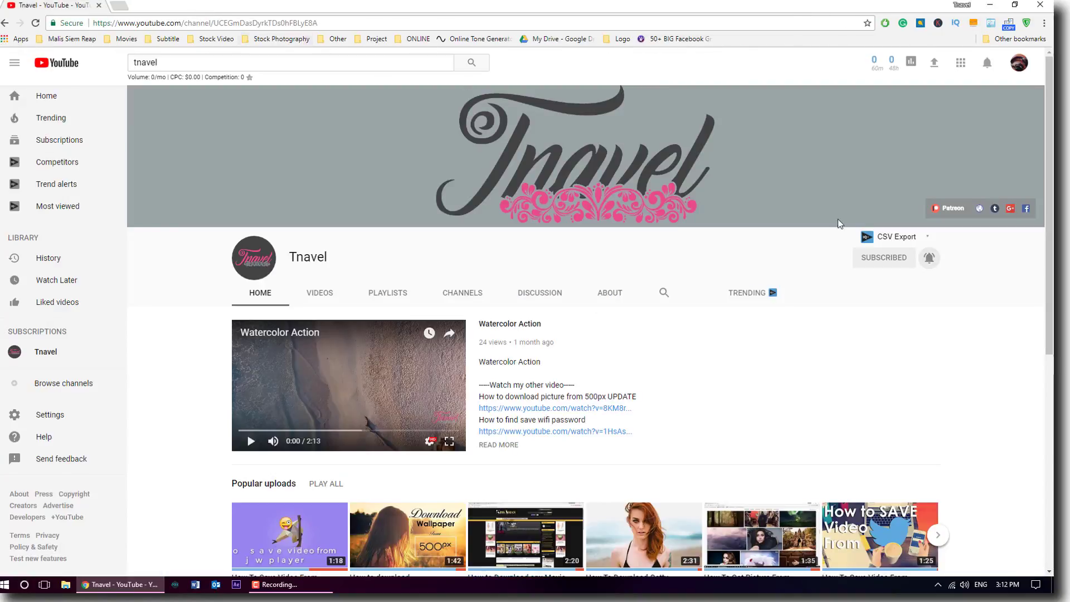
mouse_move(929, 258)
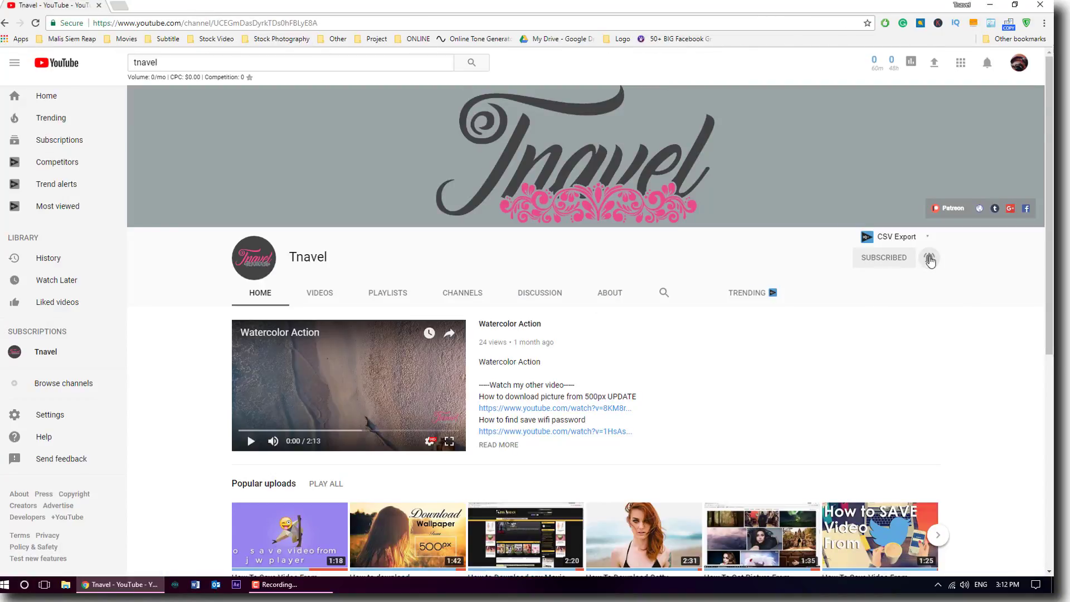